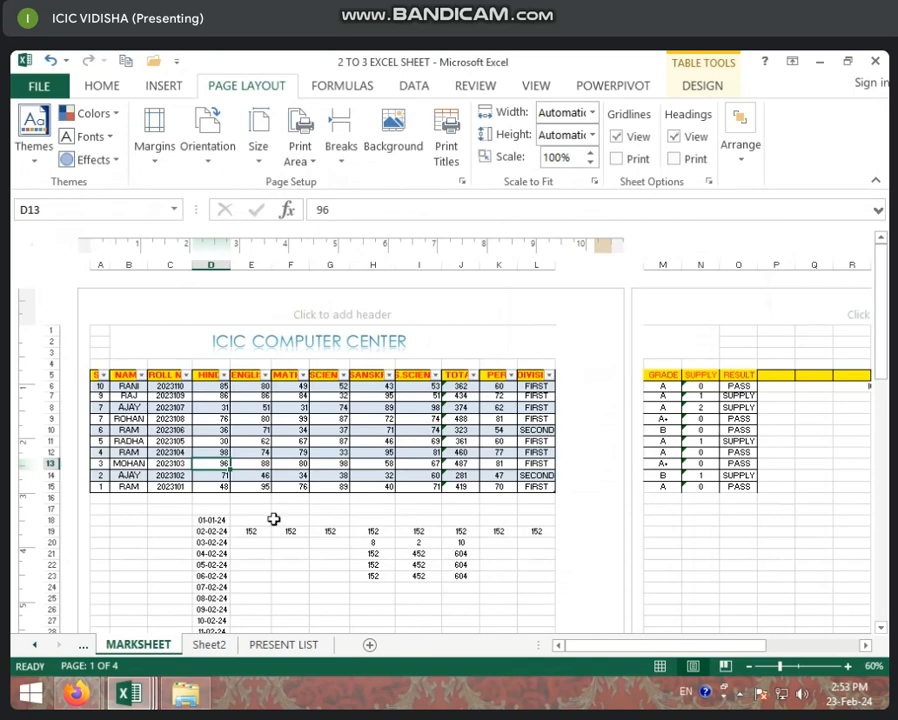
Set the marksheet's page orientation to Portrait from the Page Layout ribbon
{"action": "scroll", "scroll_direction": "down", "scroll_amount": 3}
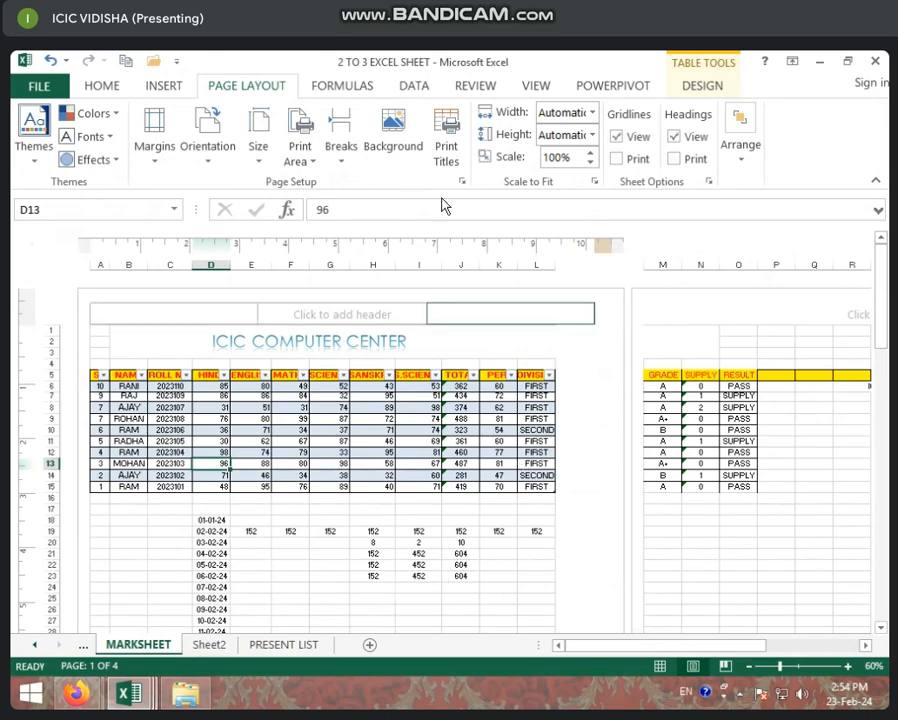
{"action": "left_click", "coordinate": [208, 136]}
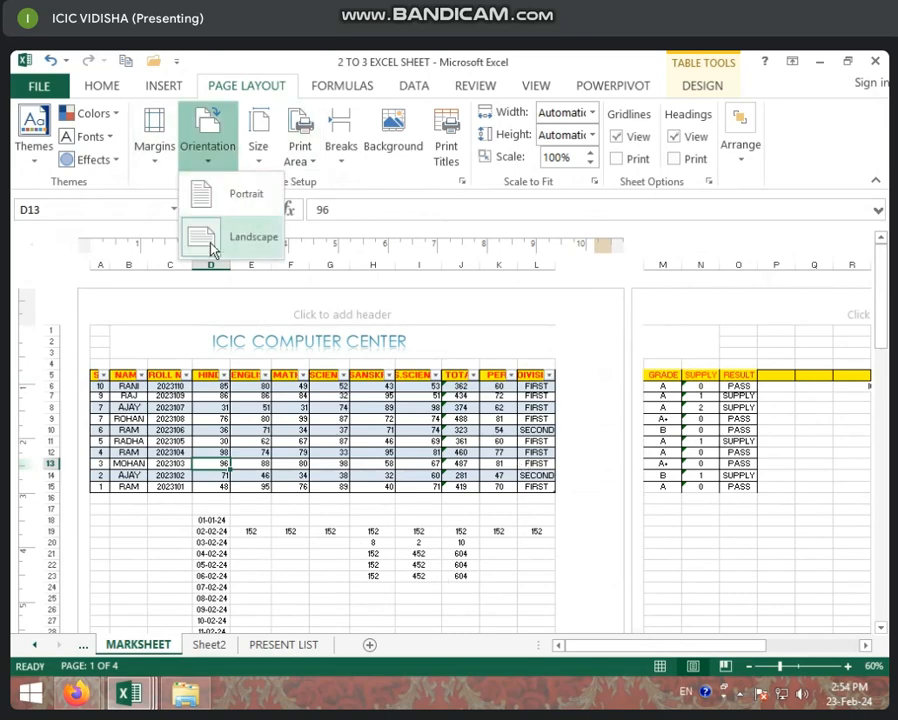
{"action": "mouse_move", "coordinate": [246, 192]}
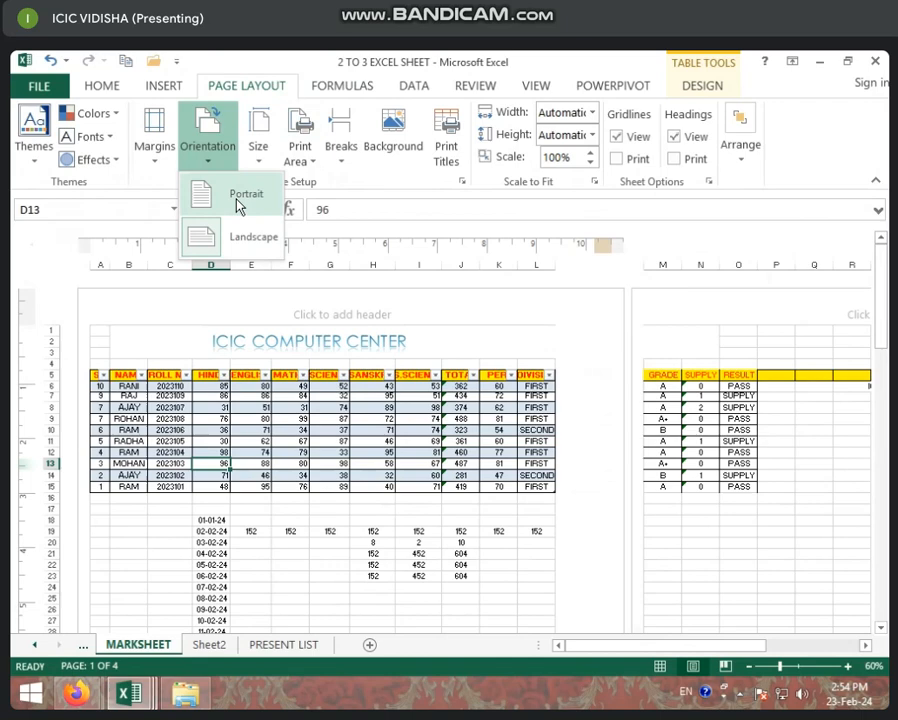
{"action": "left_click", "coordinate": [246, 192]}
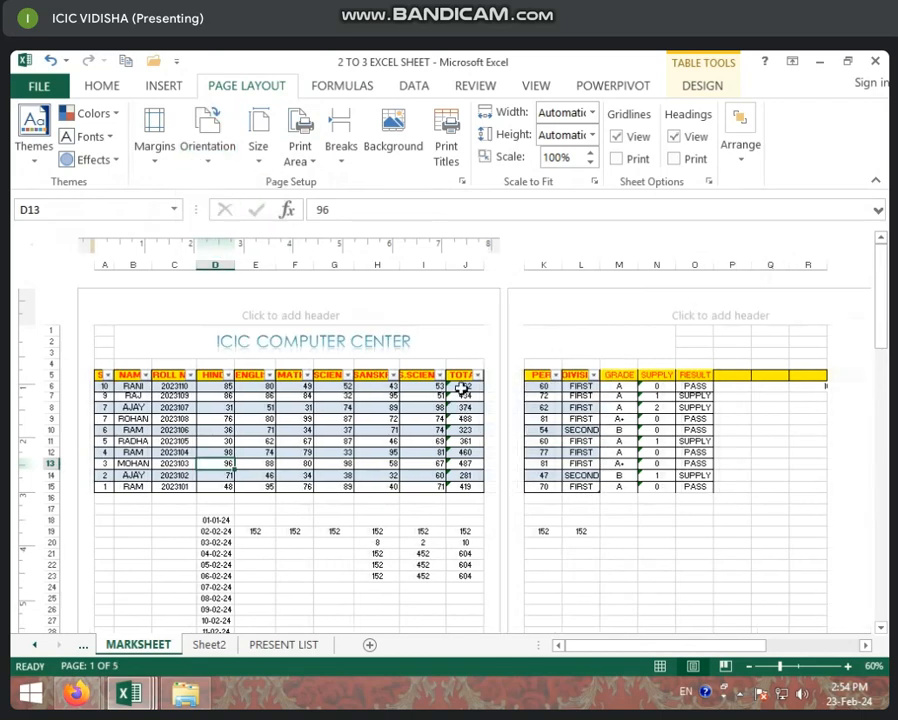
{"action": "left_click", "coordinate": [208, 136]}
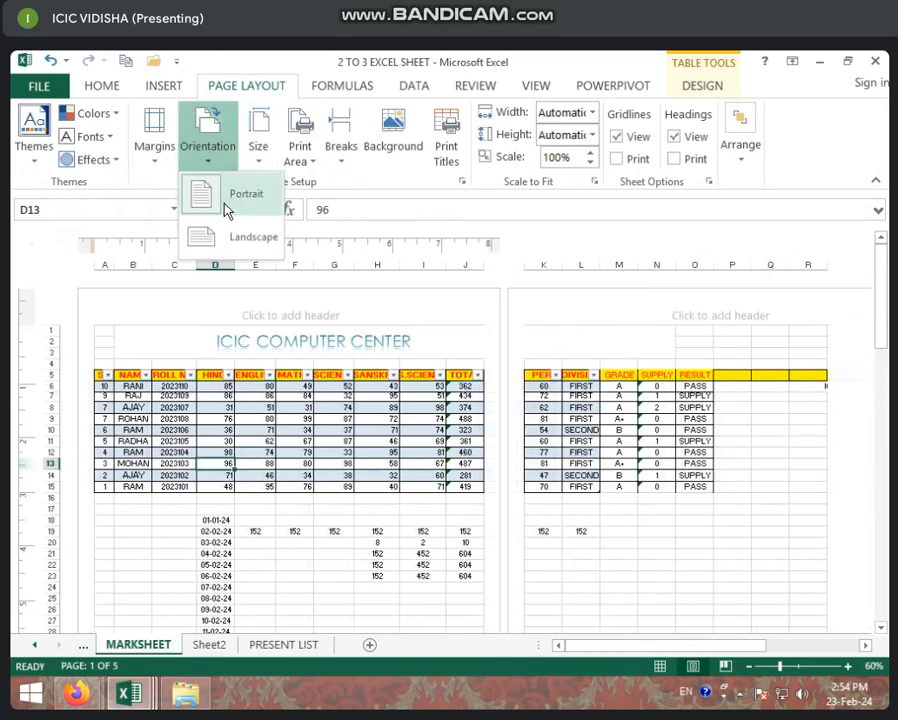
{"action": "left_click", "coordinate": [246, 192]}
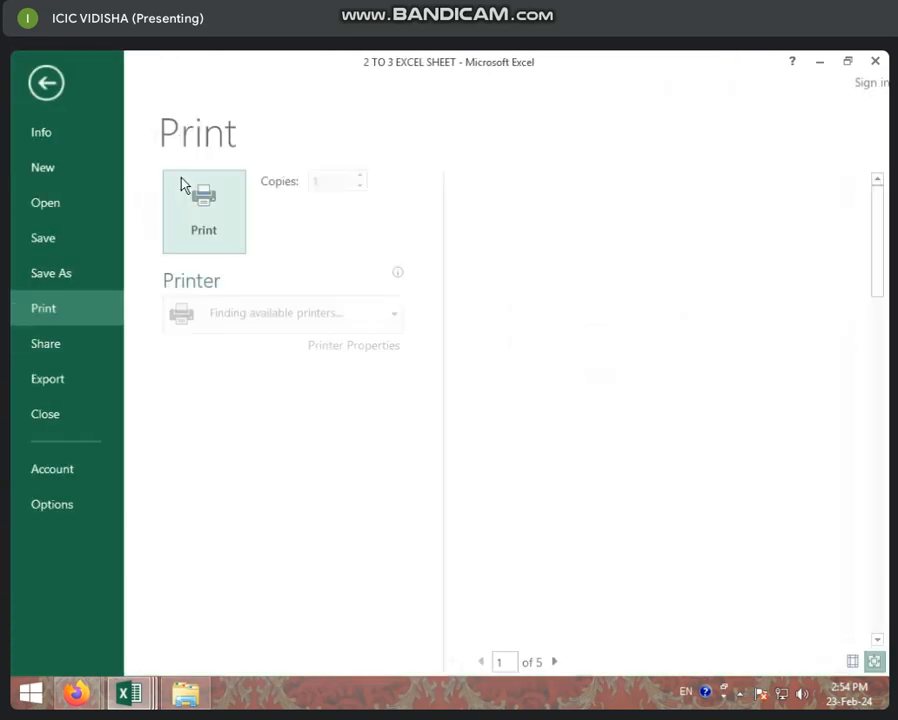
Preview the print in Portrait, revert it to Landscape Orientation, and return to the sheet
{"action": "left_click", "coordinate": [276, 516]}
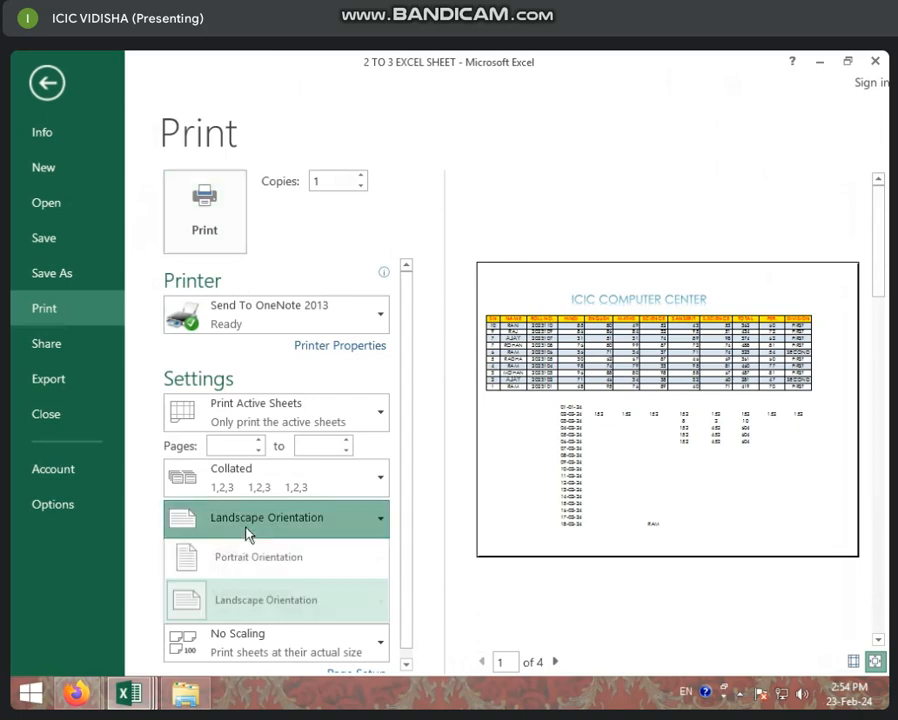
{"action": "left_click", "coordinate": [258, 556]}
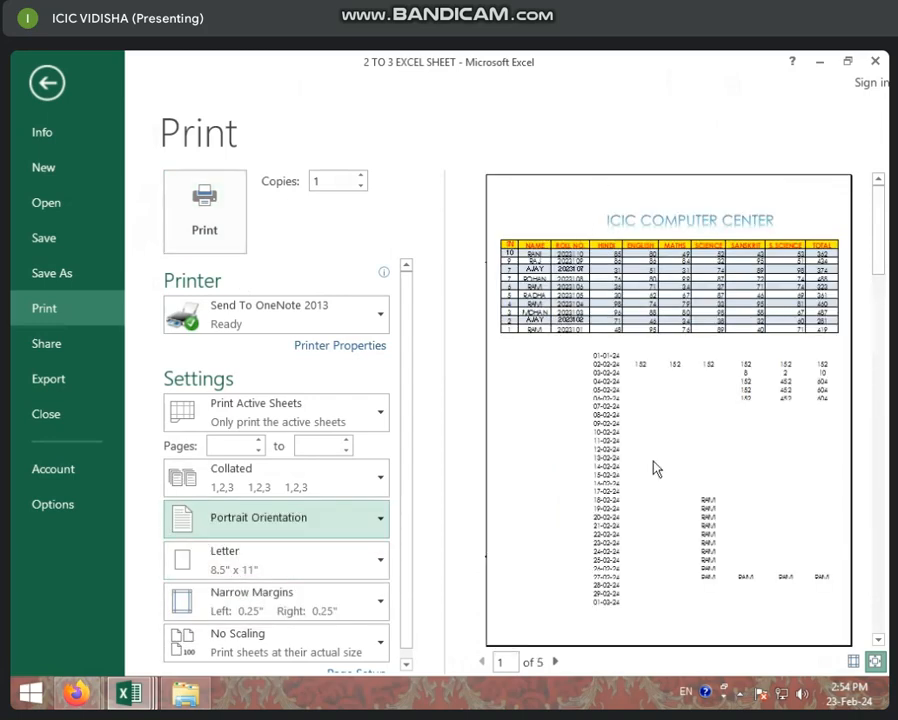
{"action": "left_click", "coordinate": [276, 516]}
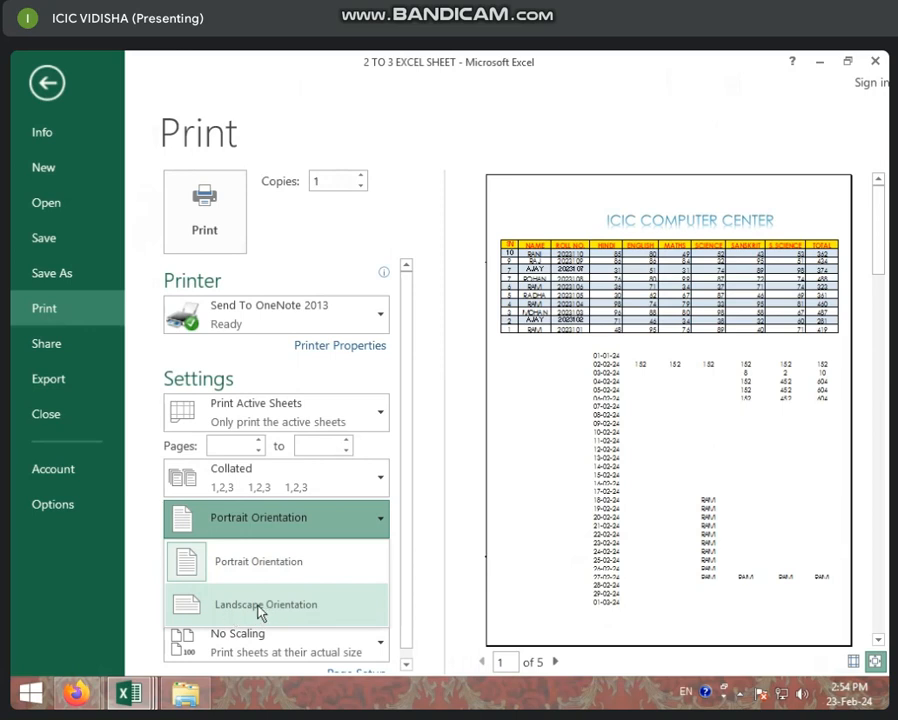
{"action": "left_click", "coordinate": [264, 604]}
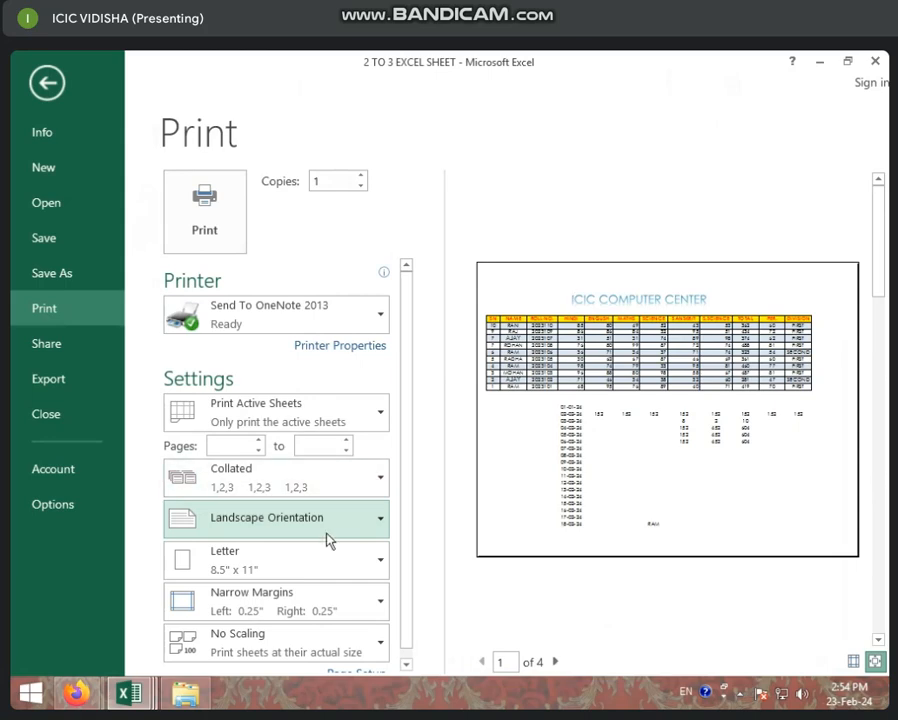
{"action": "left_click", "coordinate": [46, 82]}
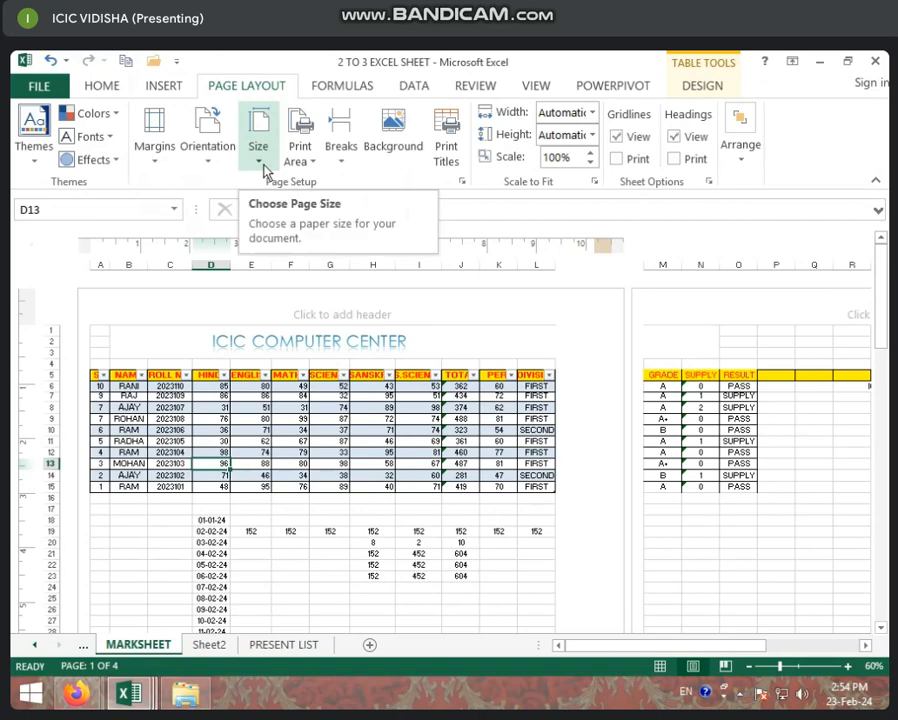
Choose a larger paper size (Legal) so the landscape layout fits on 2 pages
{"action": "left_click", "coordinate": [258, 136]}
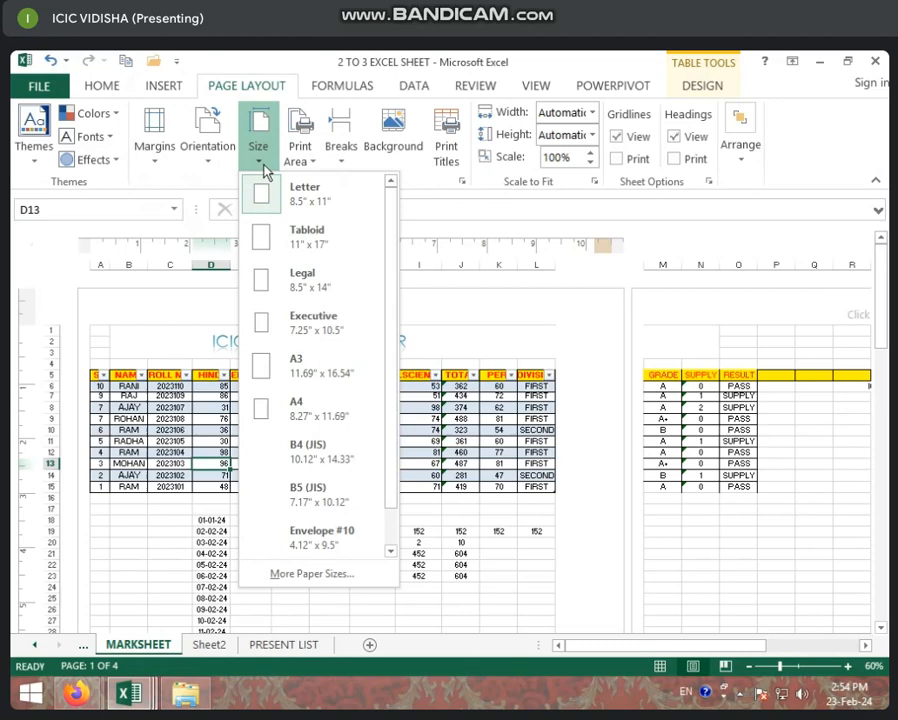
{"action": "mouse_move", "coordinate": [320, 192]}
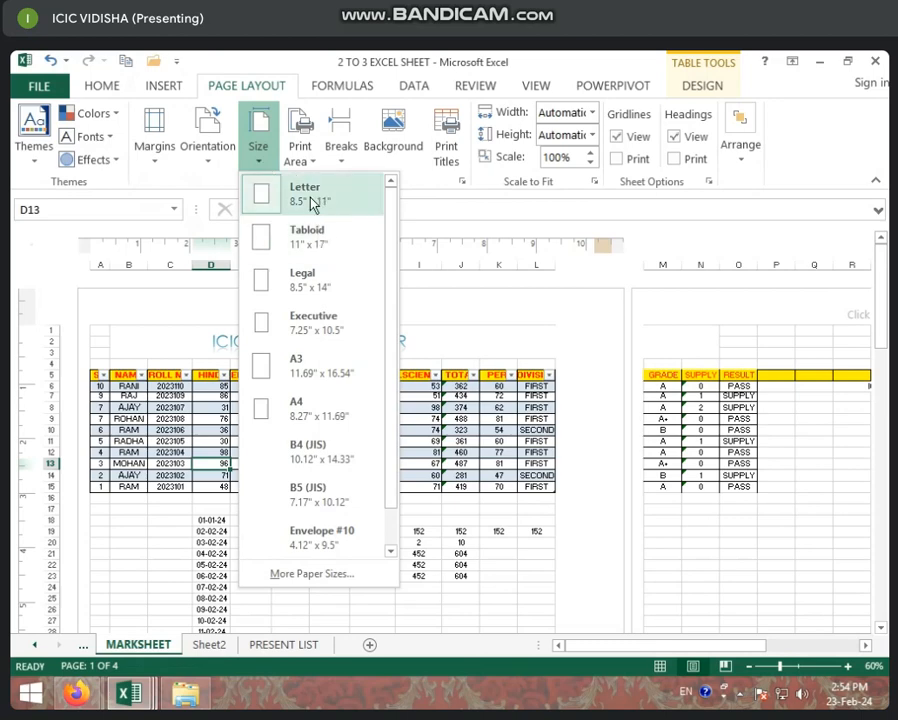
{"action": "mouse_move", "coordinate": [24, 496]}
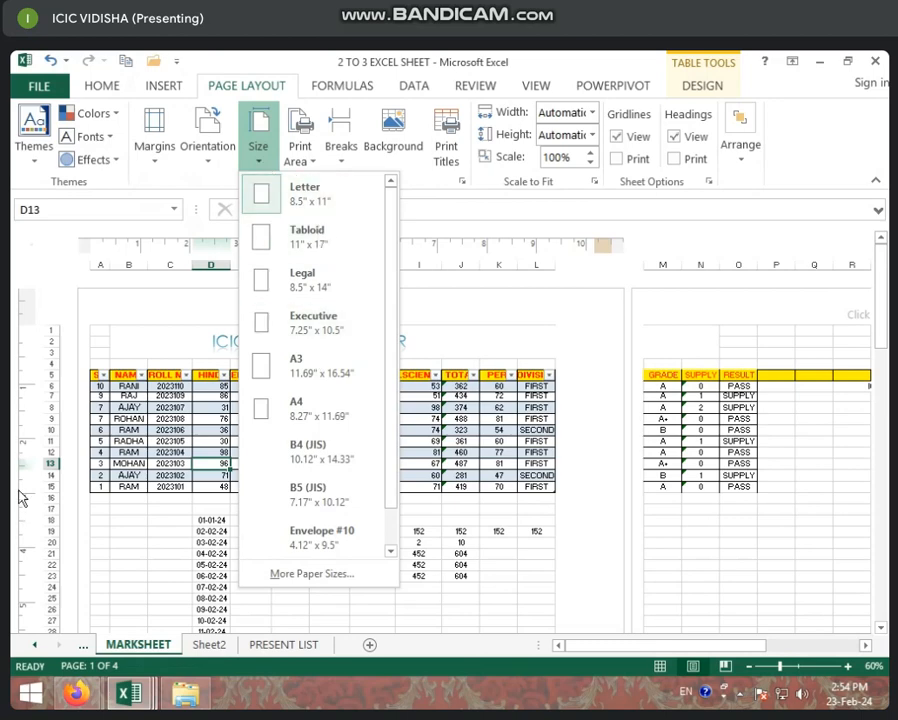
{"action": "mouse_move", "coordinate": [58, 474]}
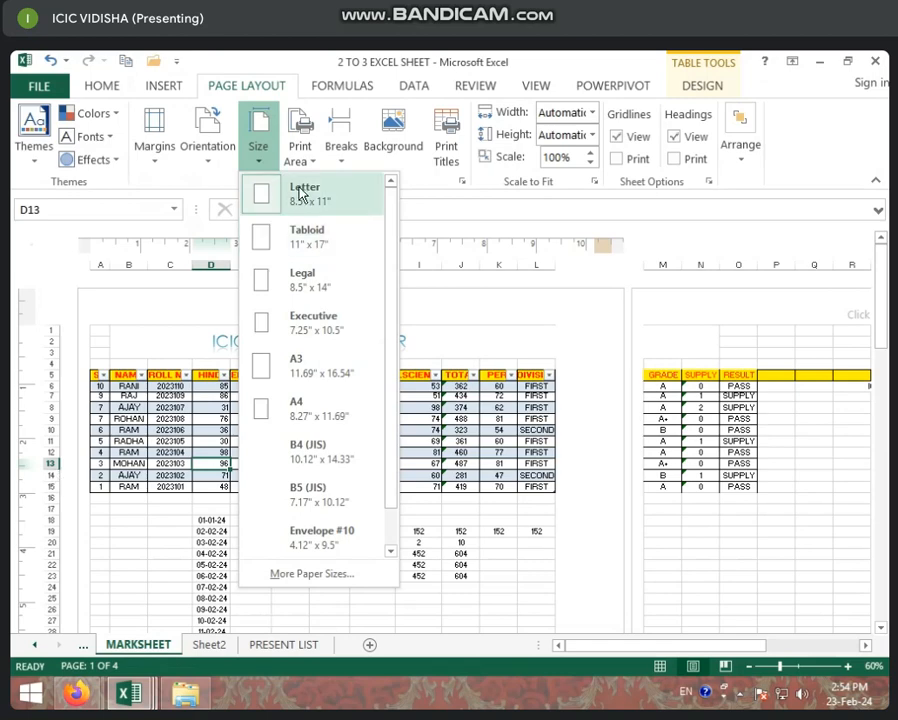
{"action": "mouse_move", "coordinate": [318, 272]}
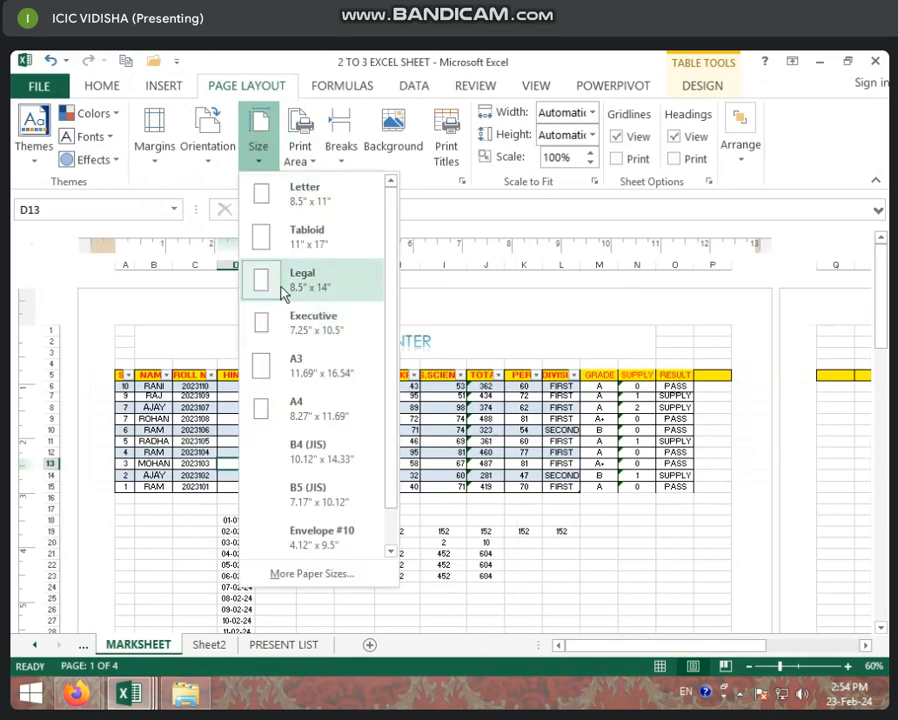
{"action": "mouse_move", "coordinate": [308, 322]}
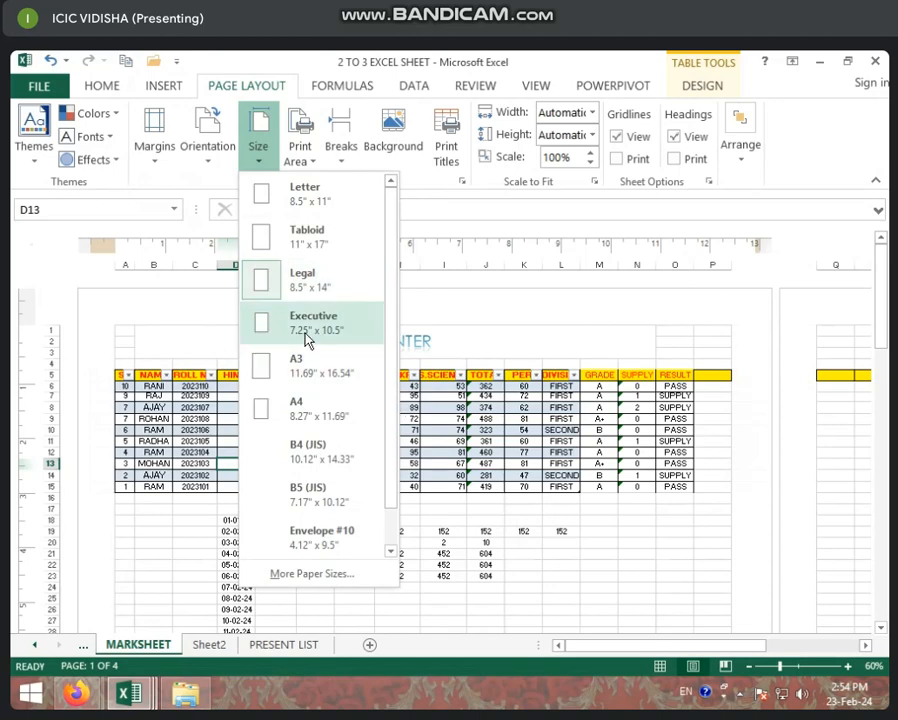
{"action": "left_click", "coordinate": [312, 322]}
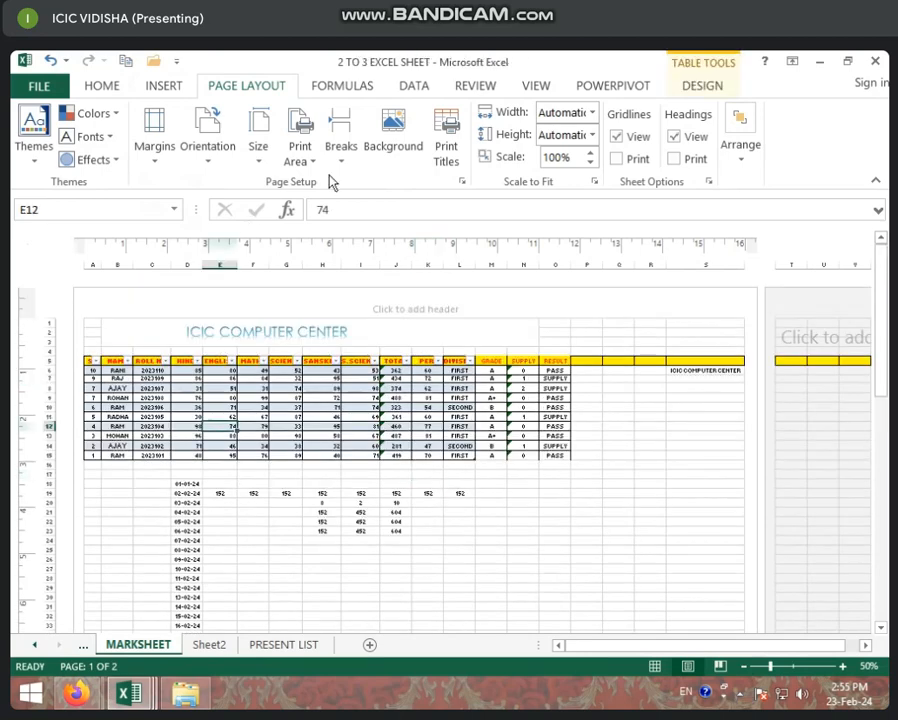
{"action": "left_click", "coordinate": [258, 130]}
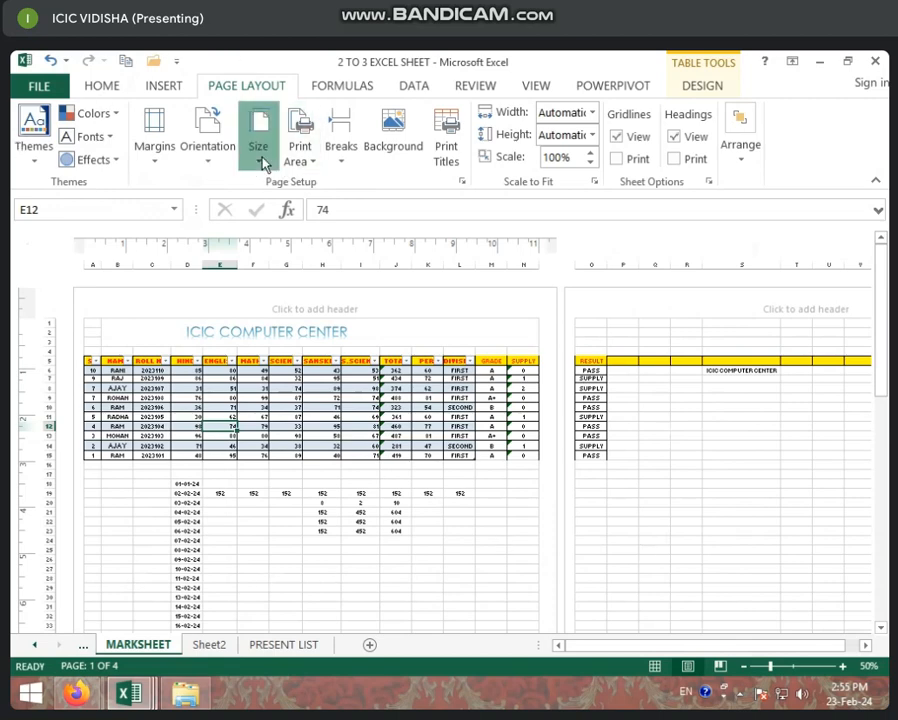
{"action": "left_click", "coordinate": [260, 130]}
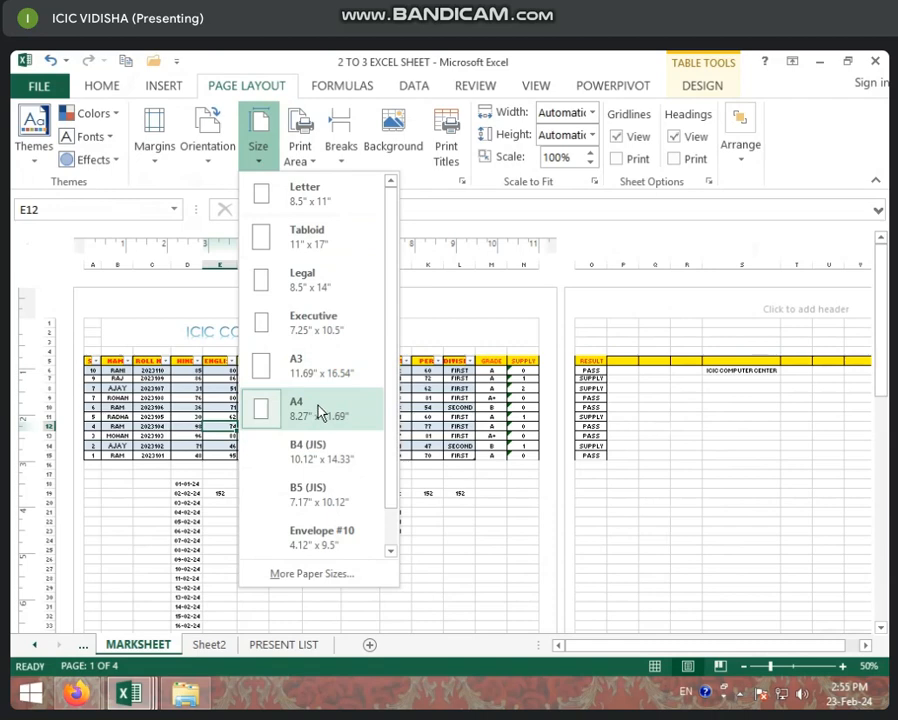
{"action": "mouse_move", "coordinate": [340, 404]}
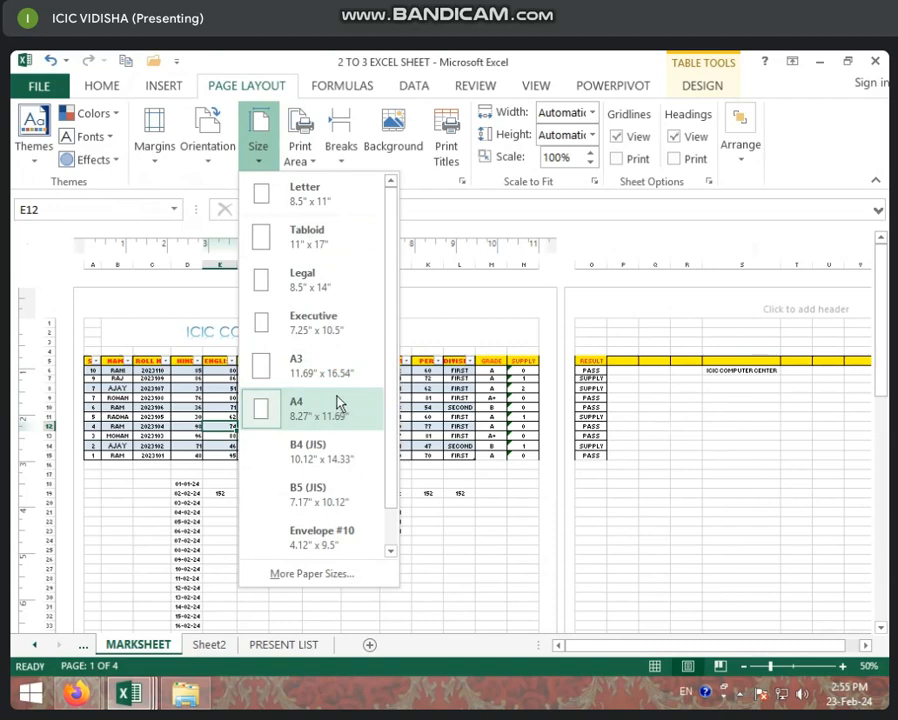
{"action": "mouse_move", "coordinate": [316, 364]}
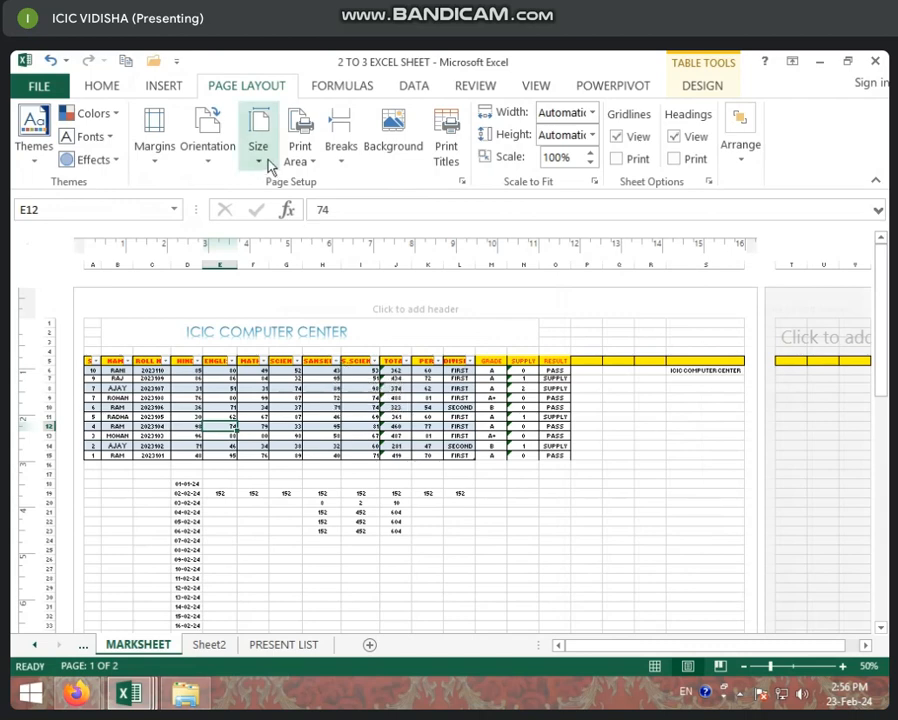
{"action": "left_click", "coordinate": [260, 136]}
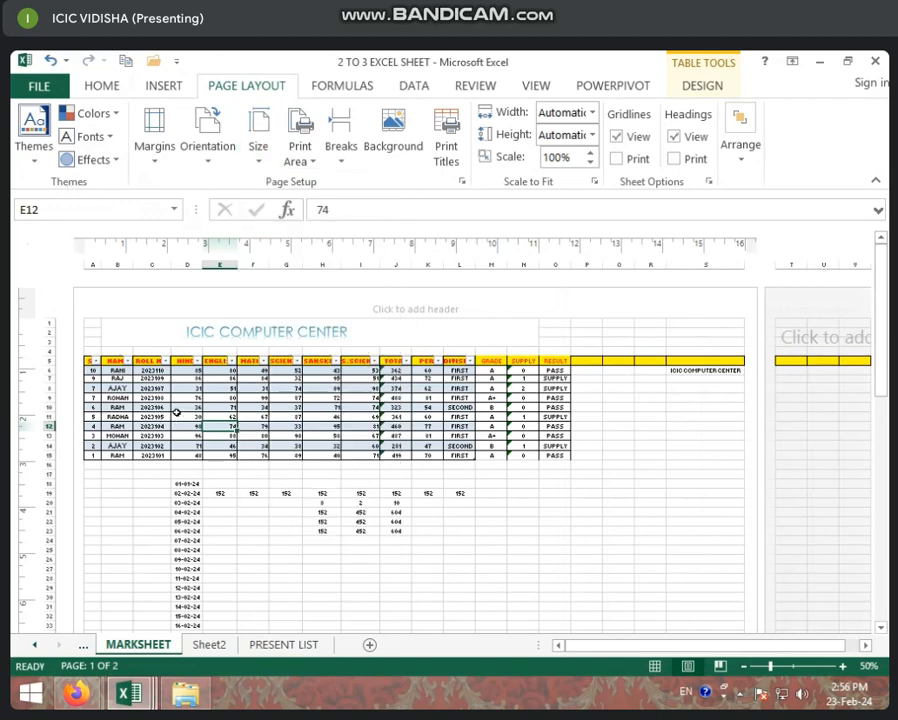
In the print screen, change the paper size from A3 to A4 and return to the sheet
{"action": "left_click", "coordinate": [38, 84]}
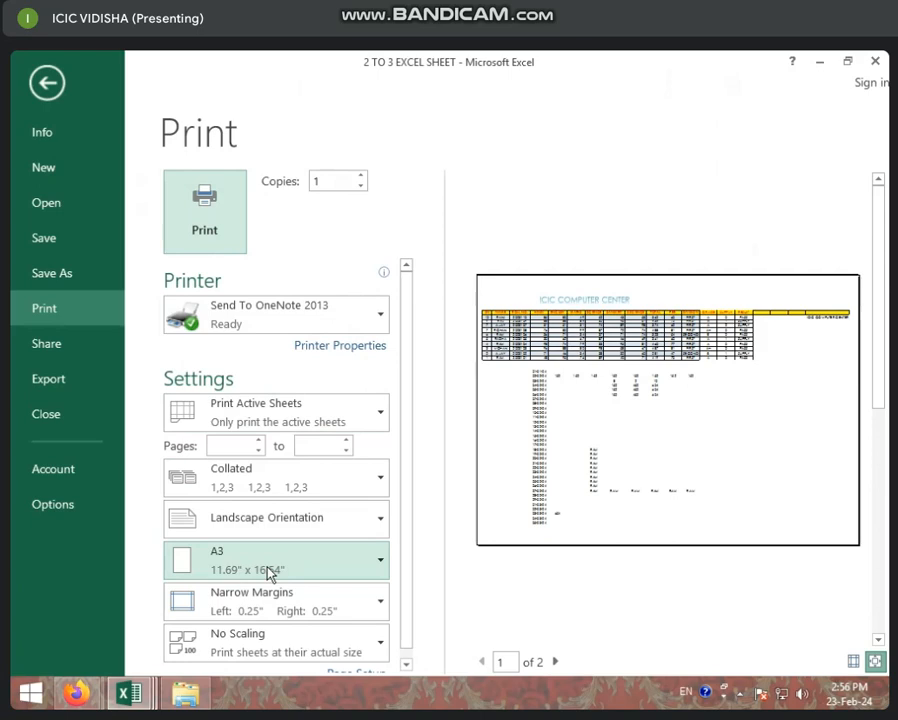
{"action": "left_click", "coordinate": [276, 560]}
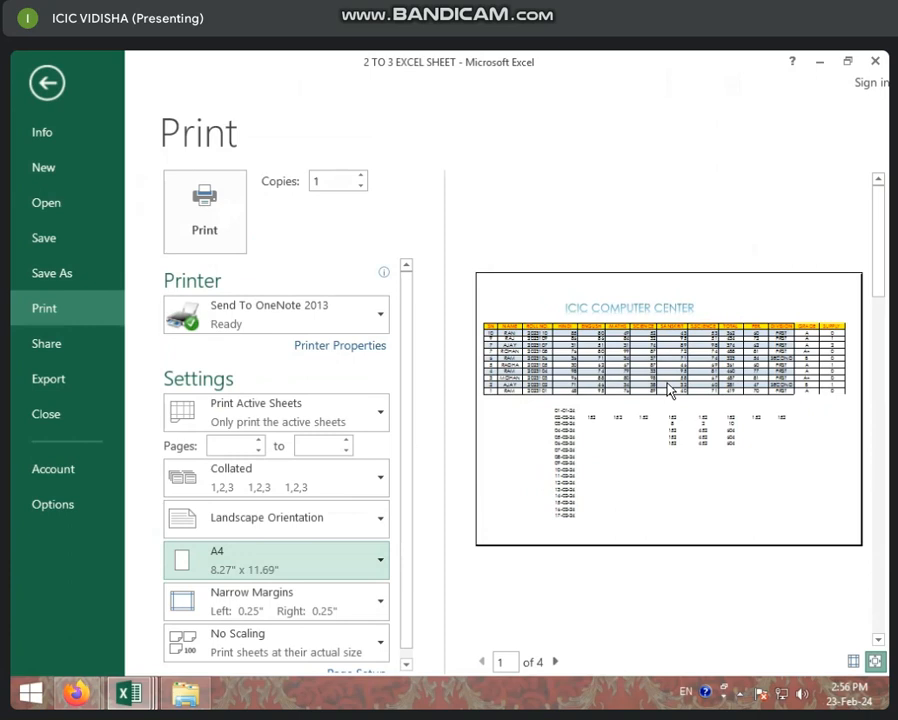
{"action": "mouse_move", "coordinate": [250, 524]}
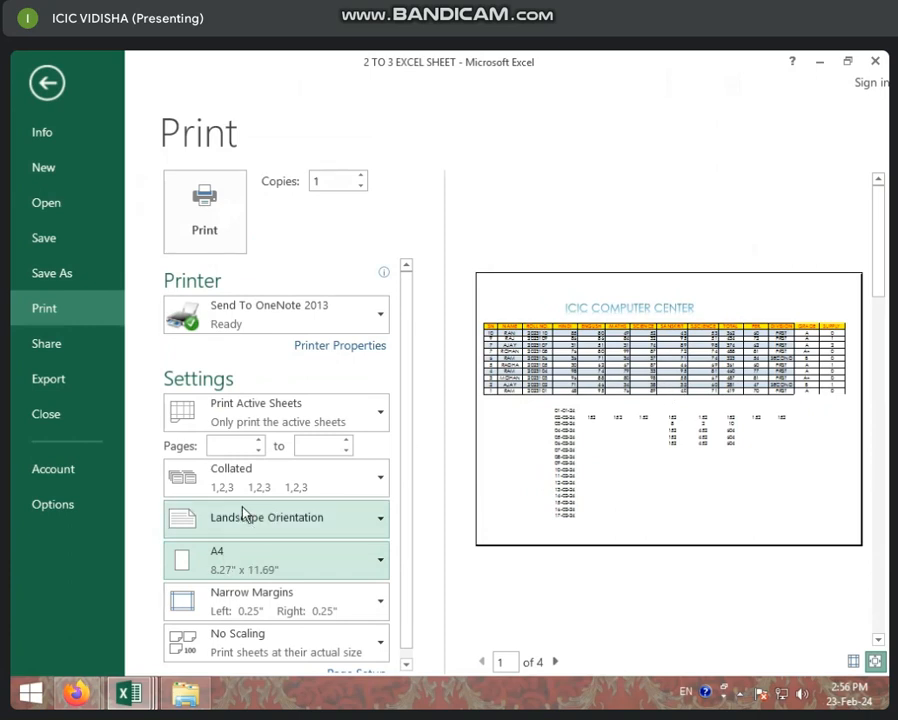
{"action": "mouse_move", "coordinate": [230, 532]}
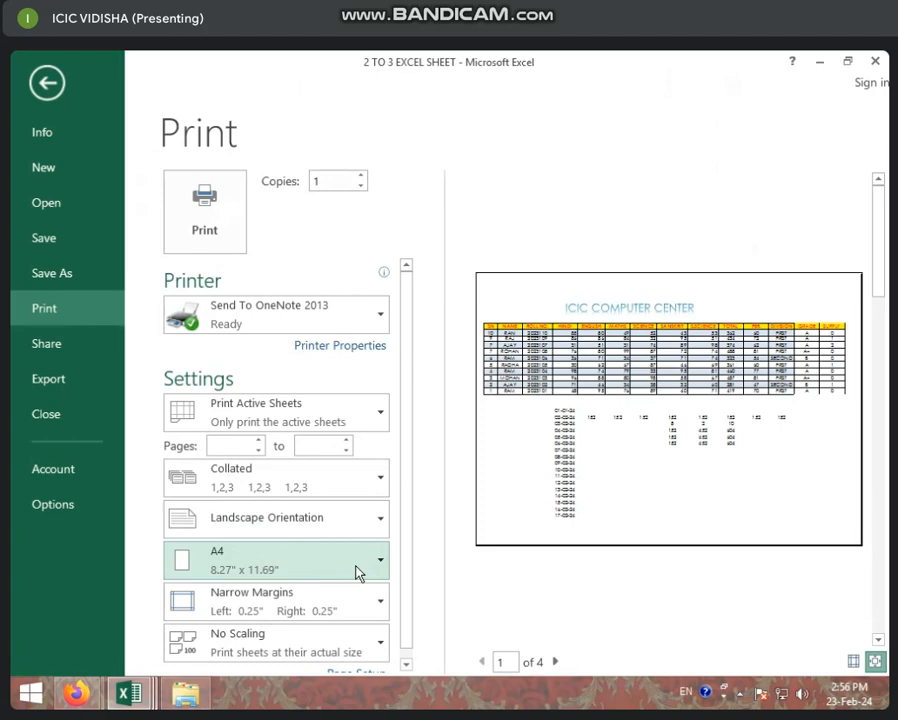
{"action": "mouse_move", "coordinate": [360, 596]}
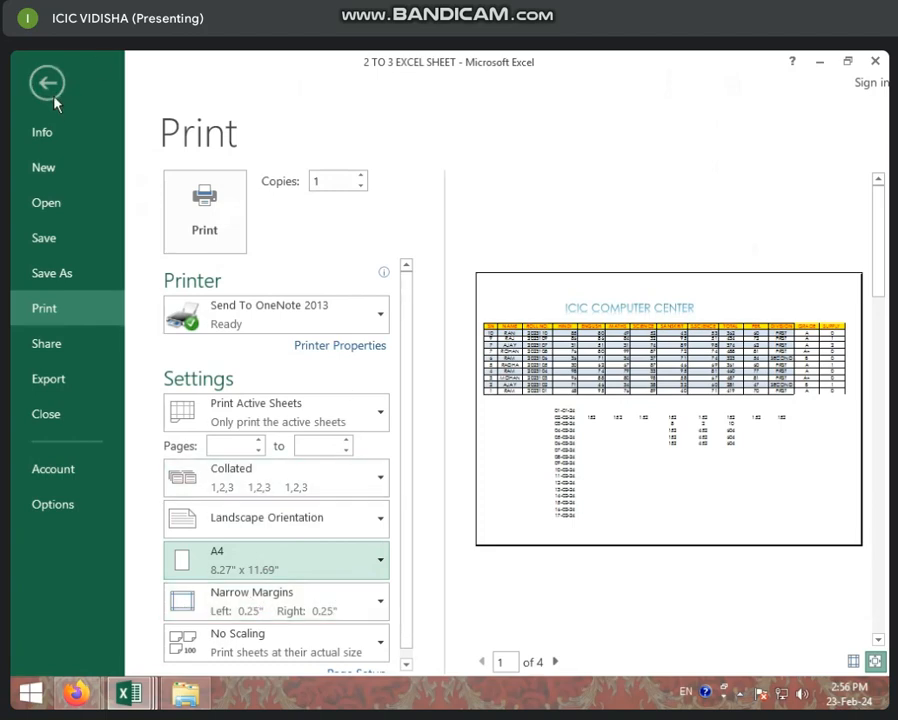
{"action": "left_click", "coordinate": [48, 84]}
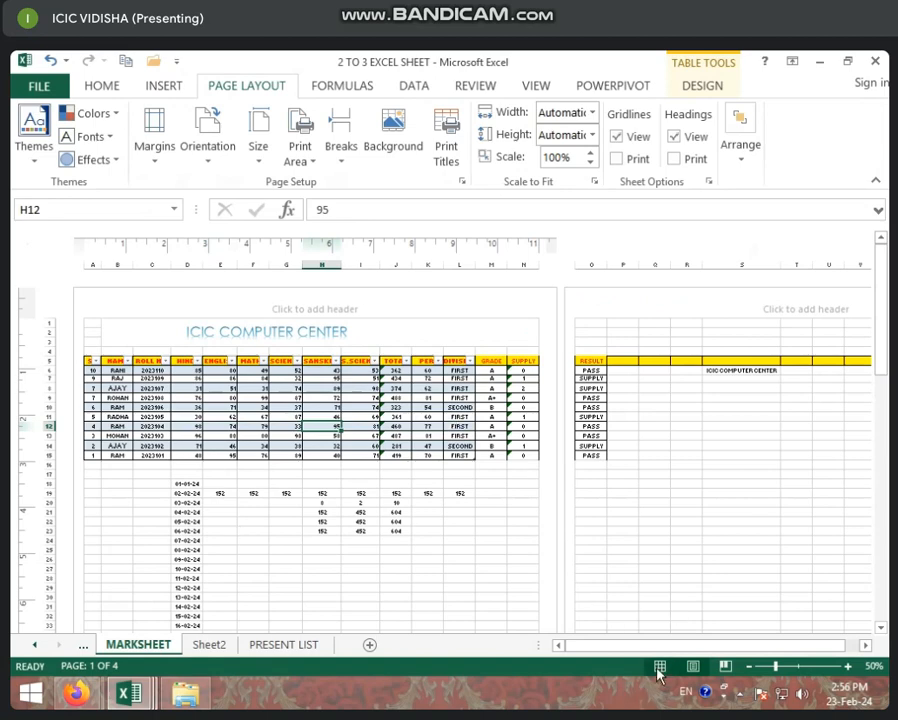
Return to Normal view and select cell K12 in the percentage column
{"action": "left_click", "coordinate": [258, 136]}
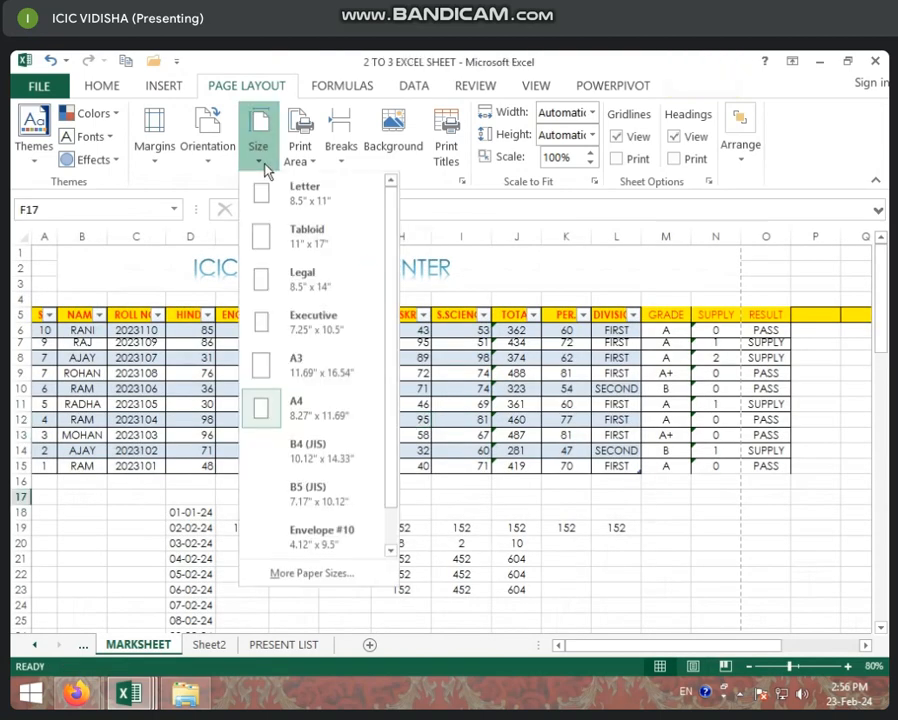
{"action": "mouse_move", "coordinate": [312, 452]}
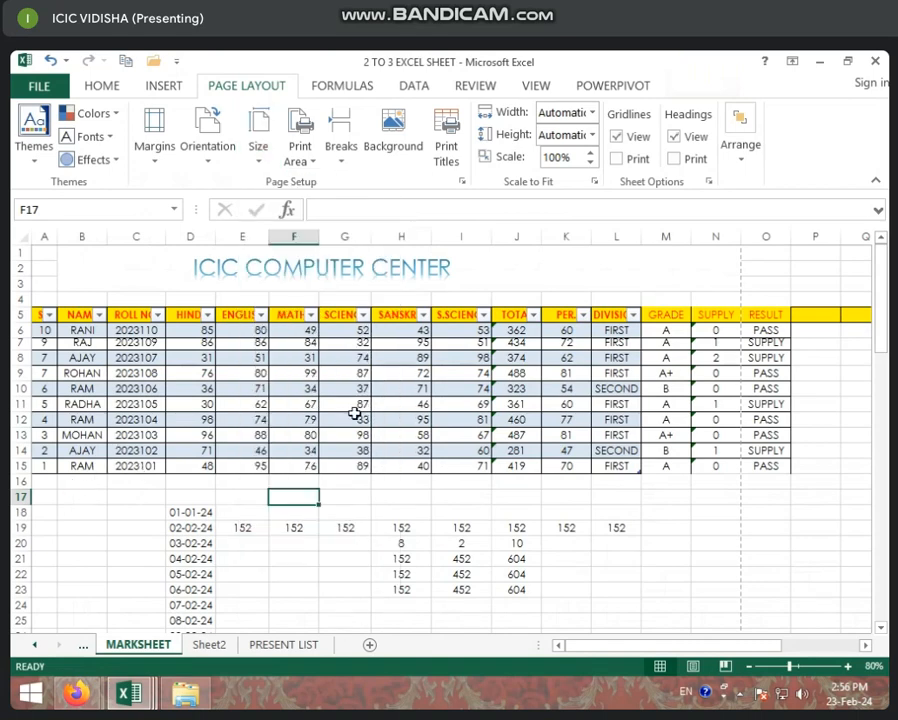
{"action": "left_click", "coordinate": [564, 420]}
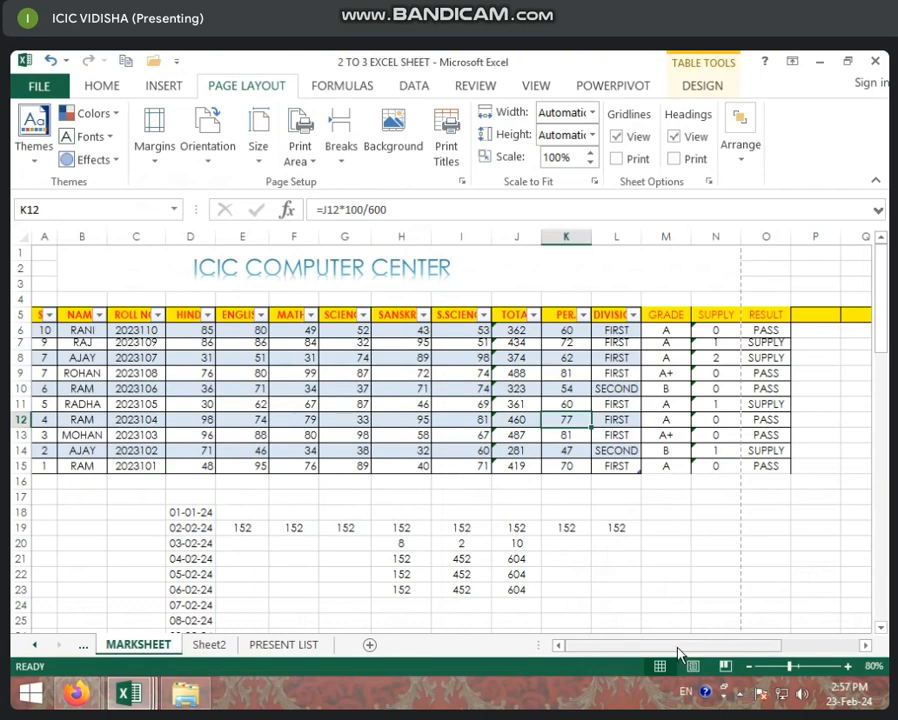
{"action": "left_click", "coordinate": [344, 450]}
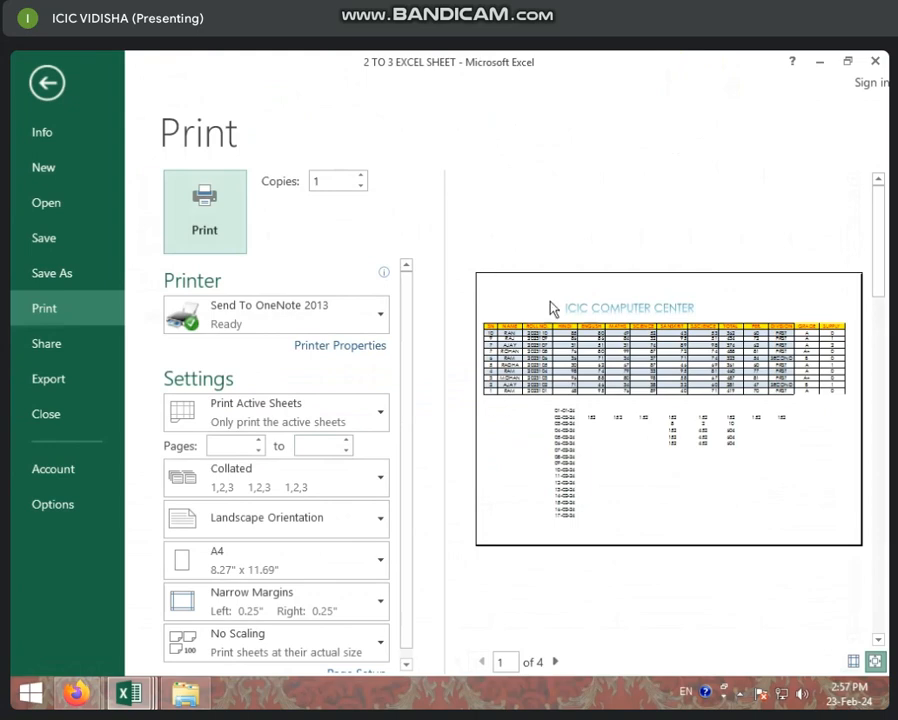
{"action": "mouse_move", "coordinate": [304, 58]}
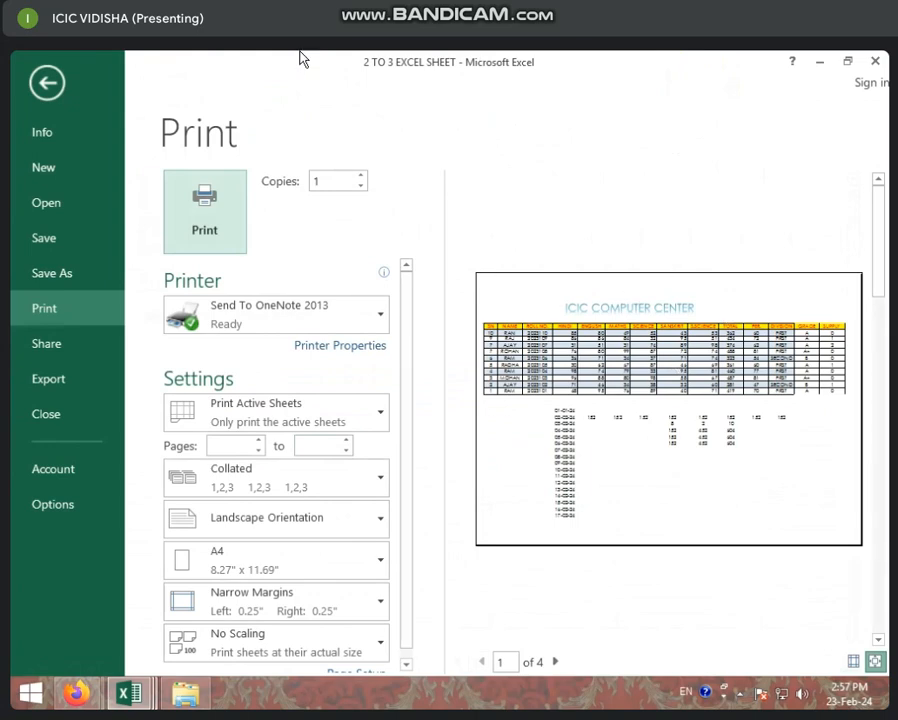
{"action": "left_click", "coordinate": [46, 82]}
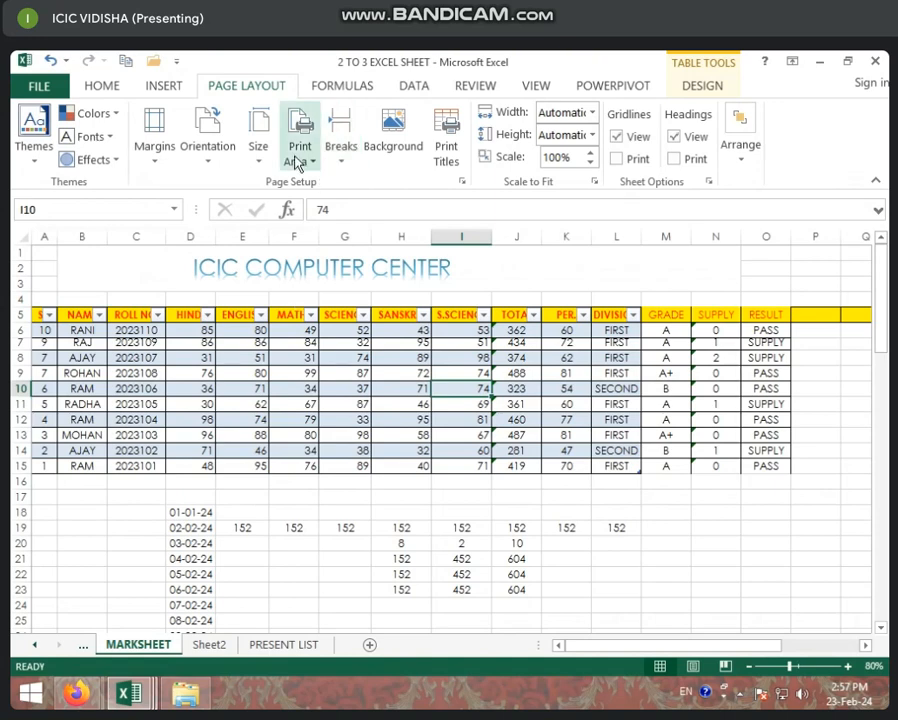
{"action": "mouse_move", "coordinate": [300, 130]}
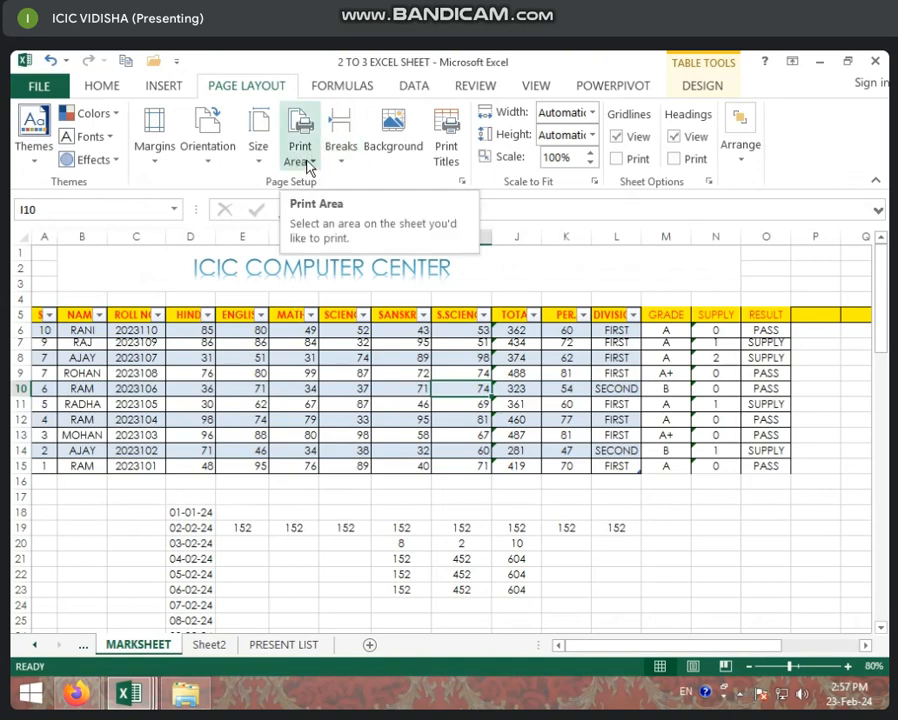
Select the block of student marks in the results table
{"action": "left_click", "coordinate": [292, 356]}
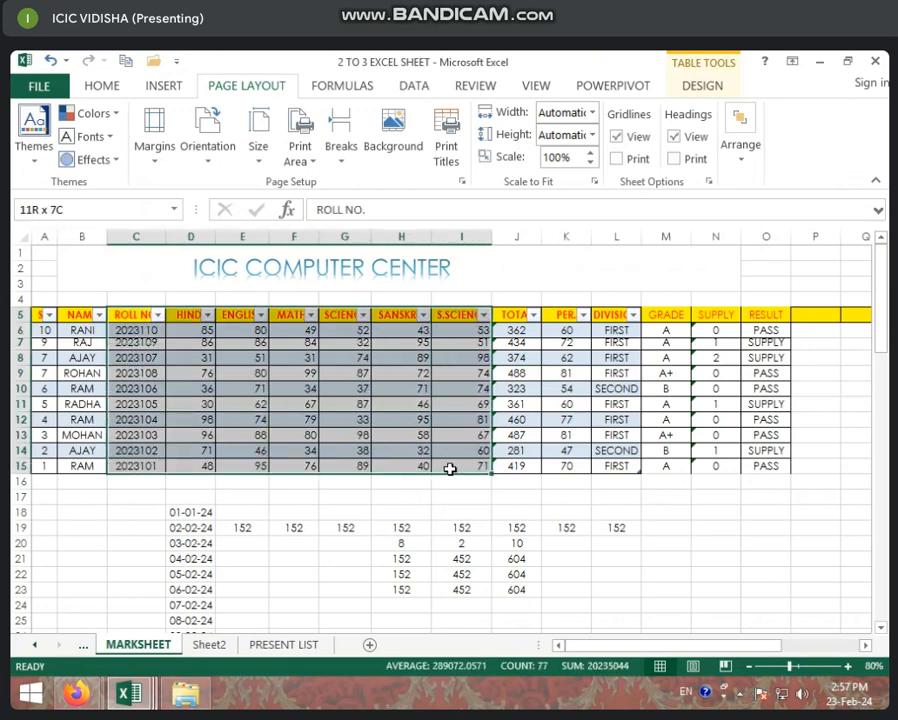
{"action": "left_click", "coordinate": [136, 314]}
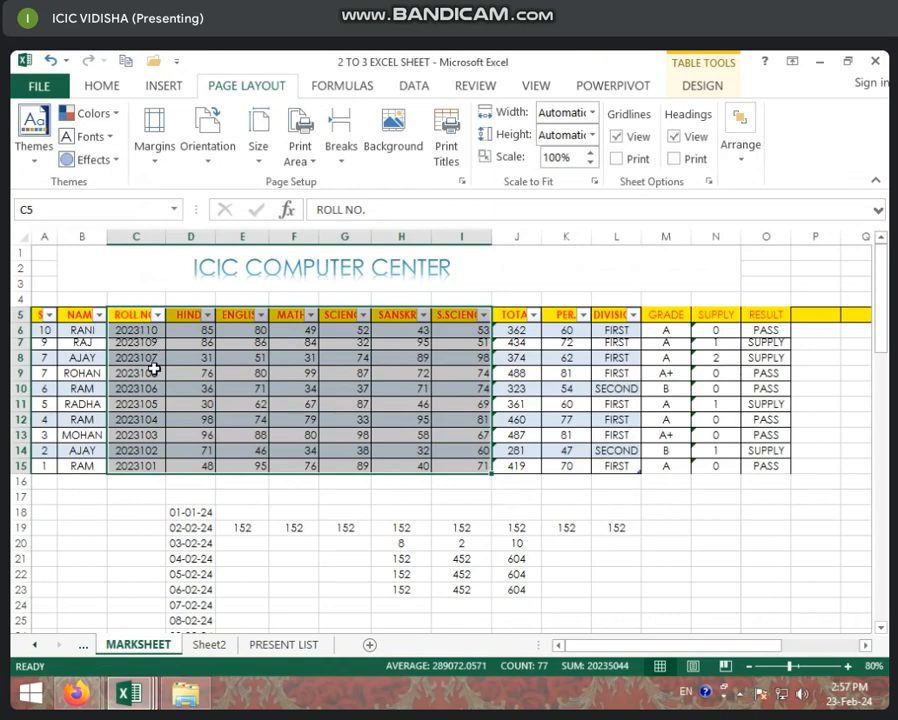
{"action": "left_click", "coordinate": [40, 84]}
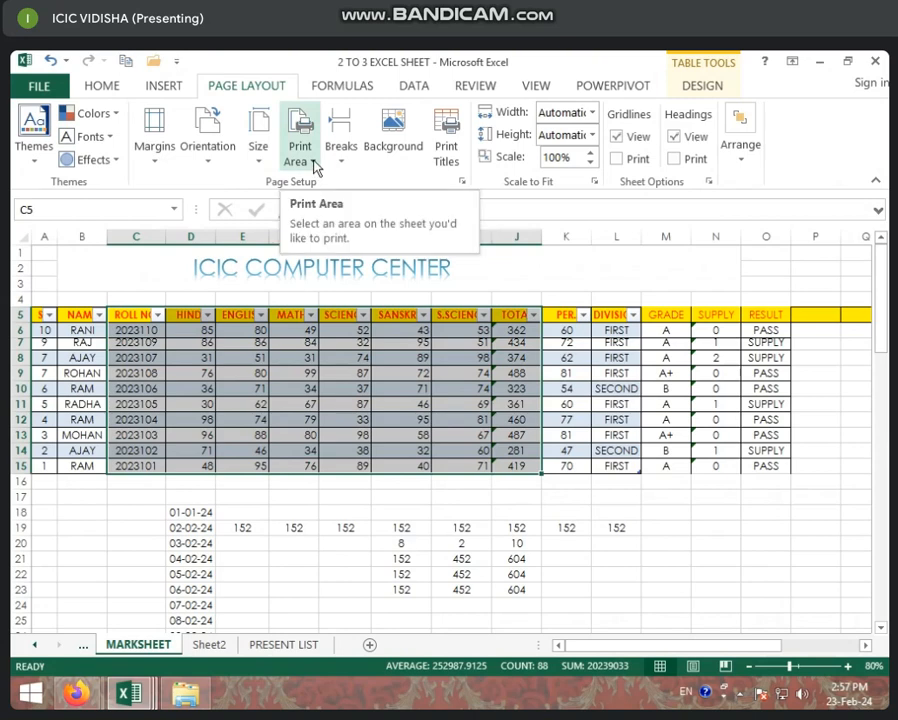
Set the selected marks range as the print area and confirm a 1-page preview
{"action": "left_click", "coordinate": [300, 136]}
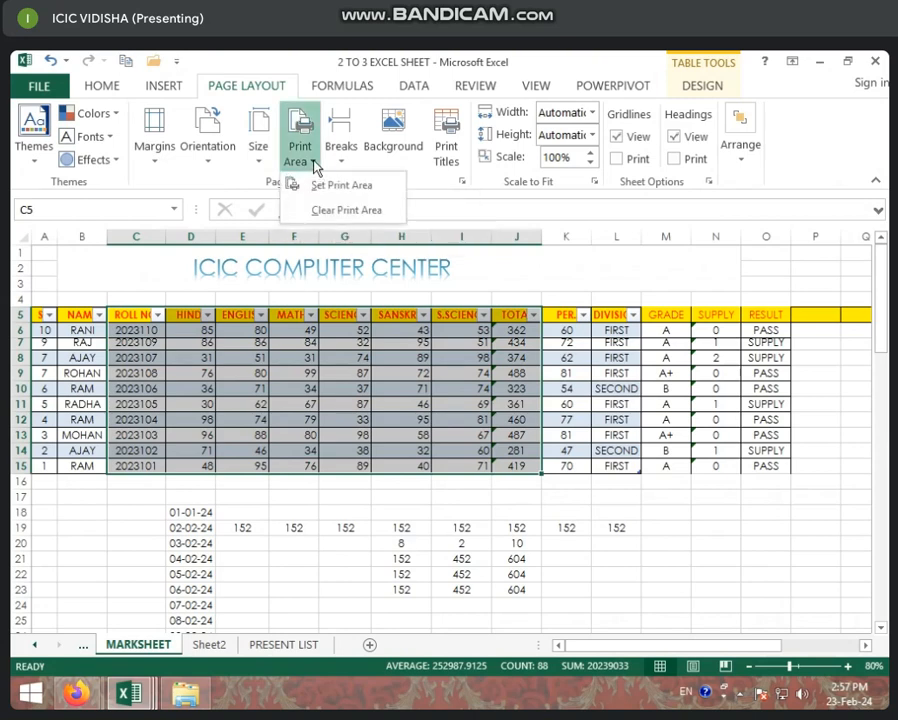
{"action": "mouse_move", "coordinate": [344, 184]}
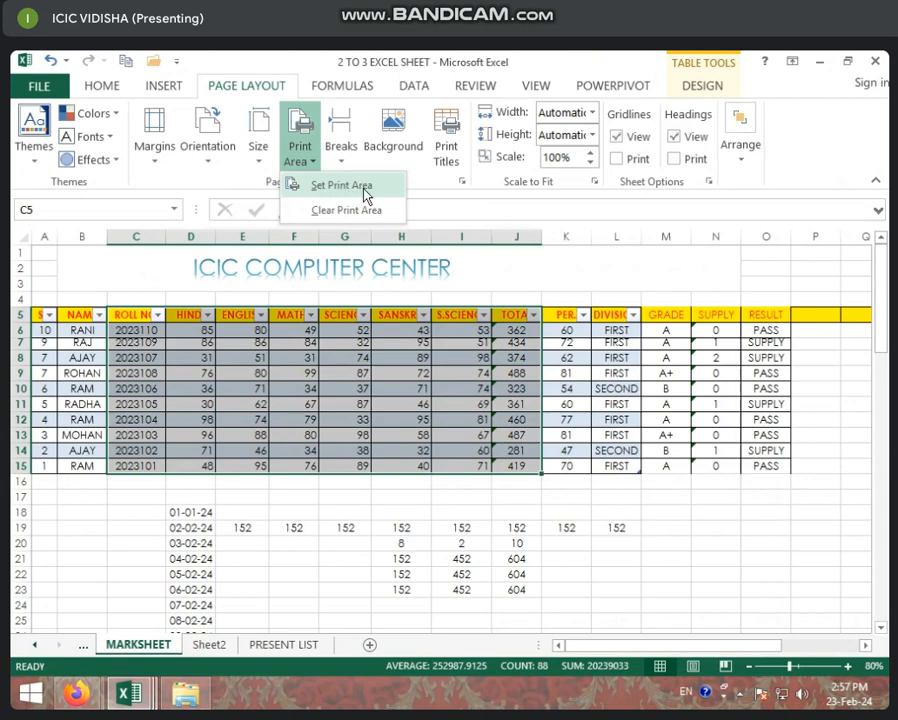
{"action": "left_click", "coordinate": [340, 184]}
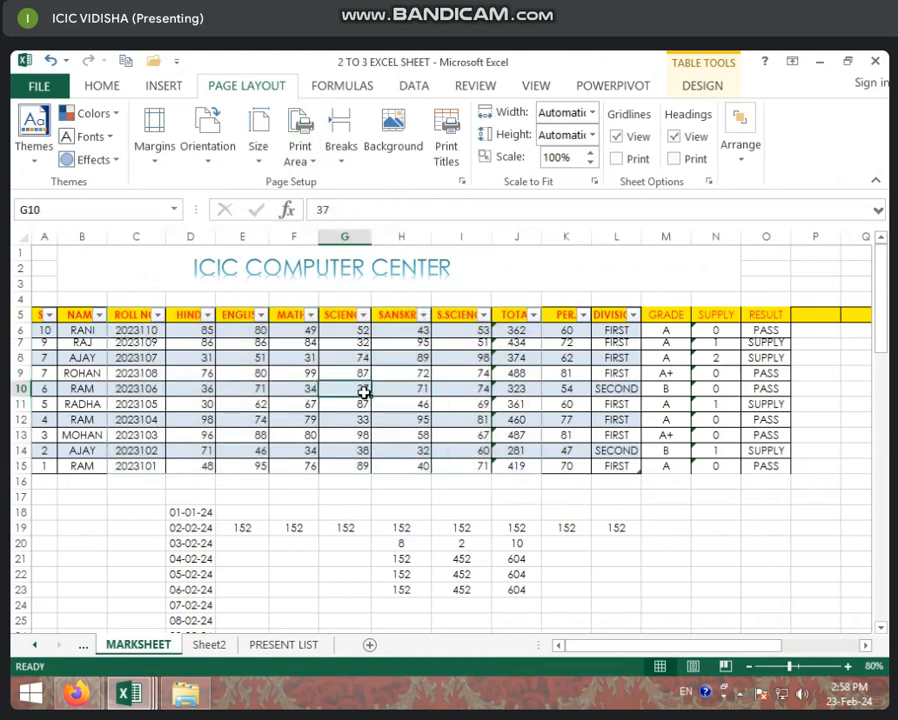
{"action": "left_click", "coordinate": [40, 84]}
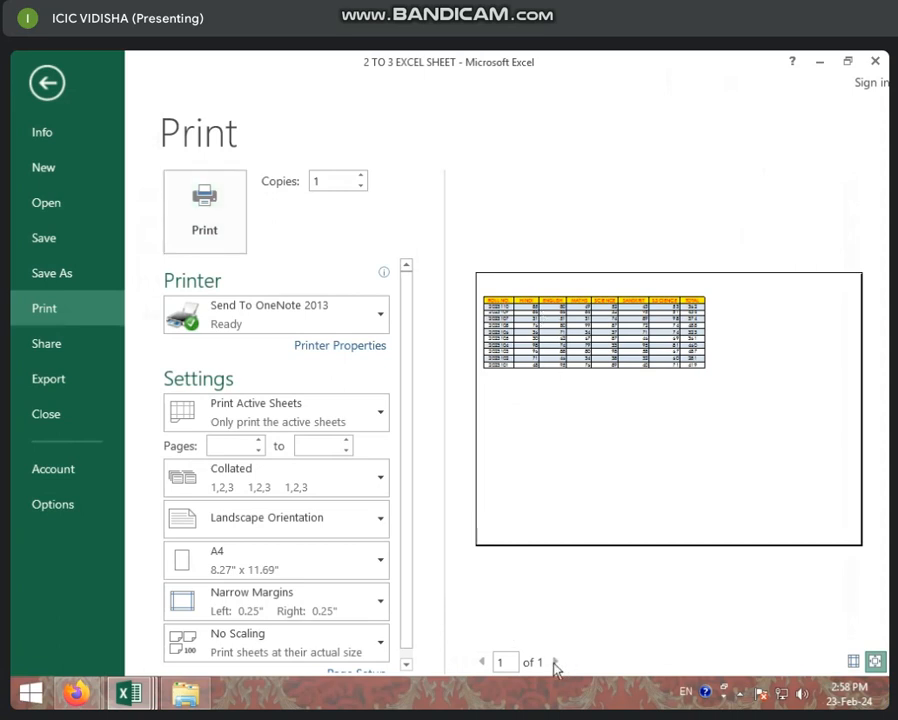
{"action": "mouse_move", "coordinate": [80, 150]}
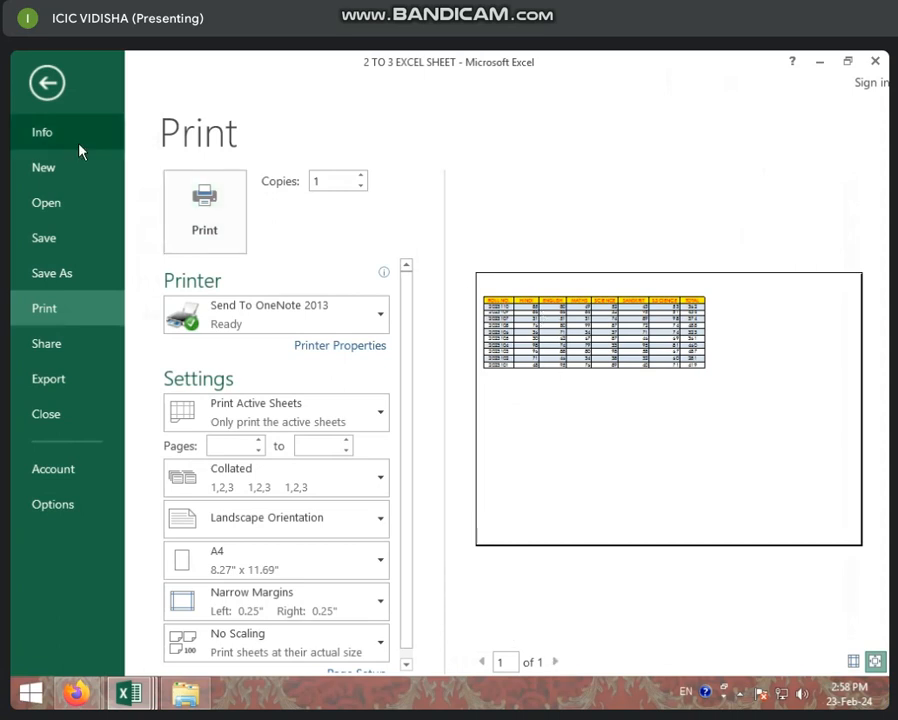
{"action": "left_click", "coordinate": [46, 82]}
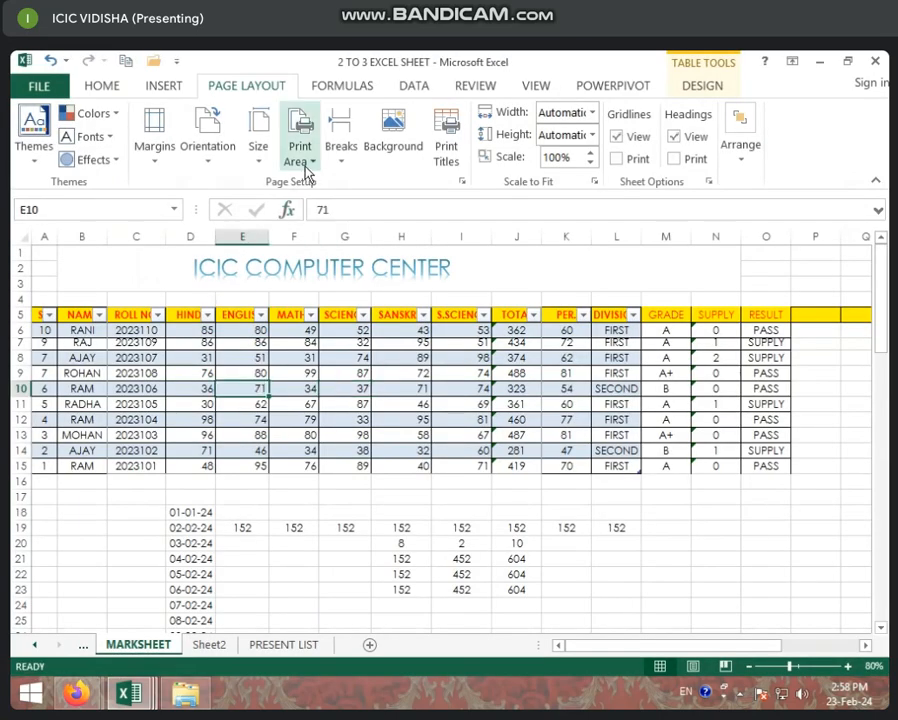
{"action": "left_click", "coordinate": [300, 130]}
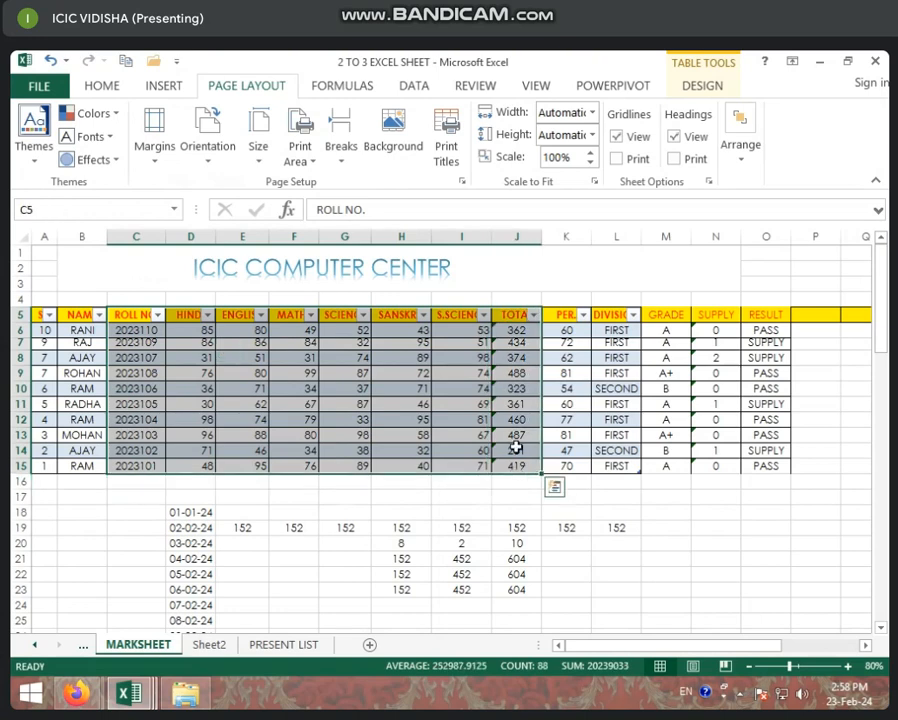
{"action": "left_click", "coordinate": [300, 136]}
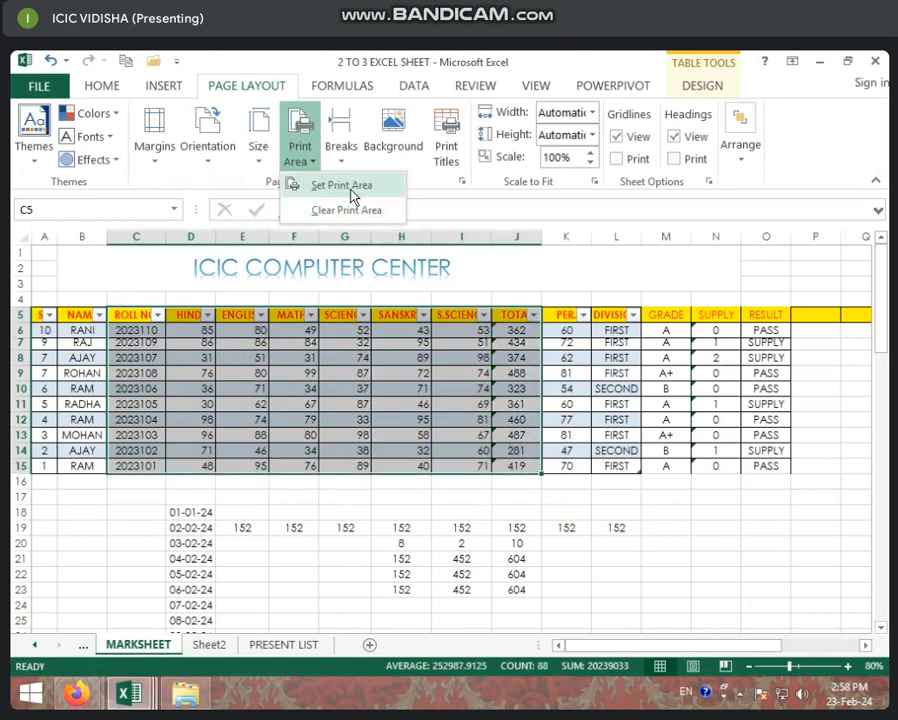
{"action": "left_click", "coordinate": [344, 344]}
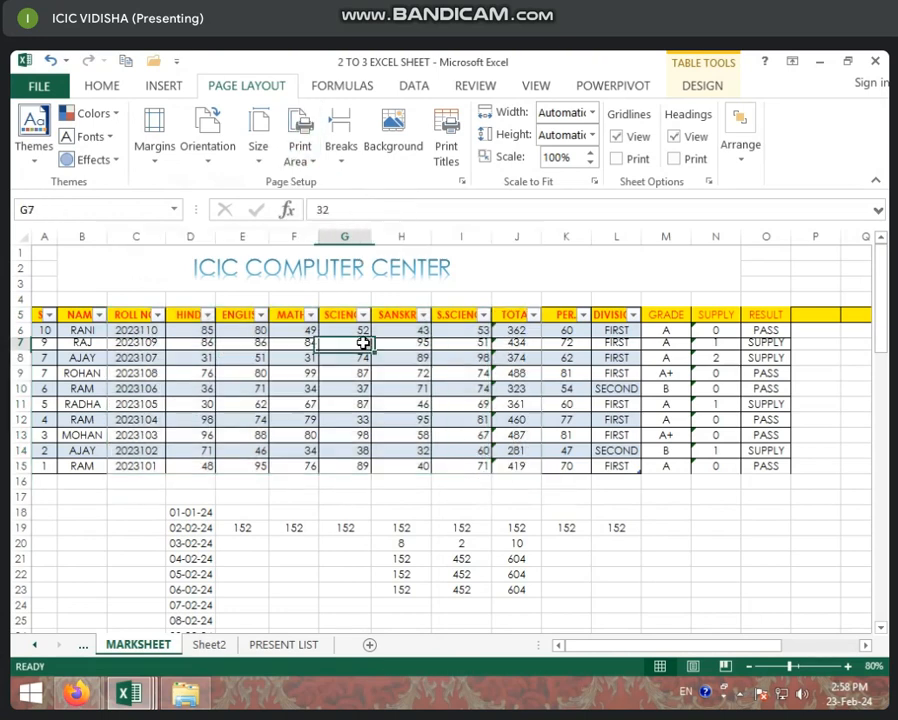
{"action": "scroll", "scroll_direction": "down", "scroll_amount": 3}
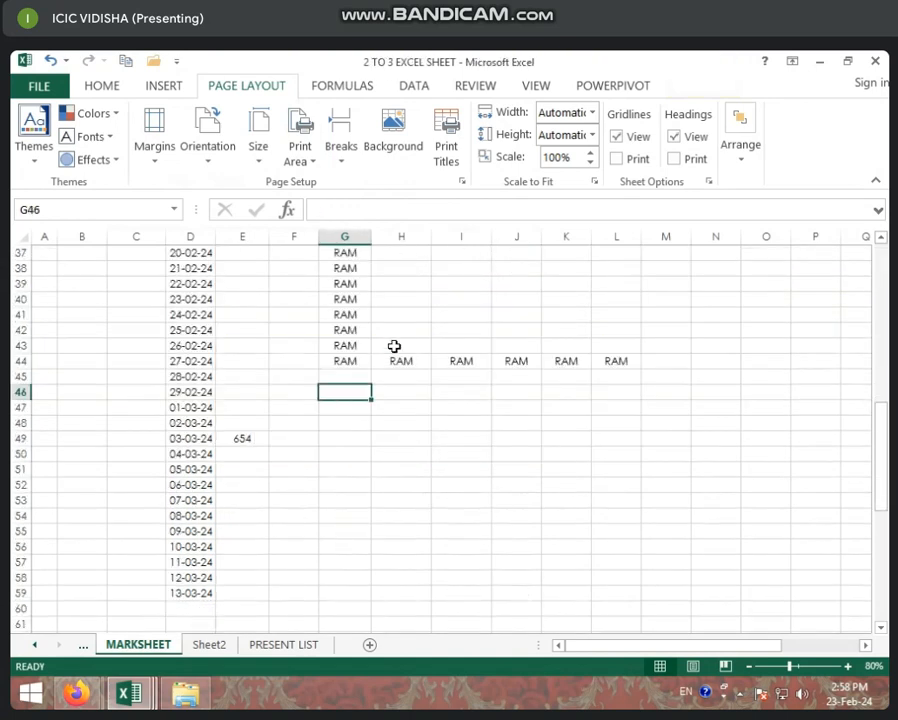
{"action": "left_click", "coordinate": [38, 84]}
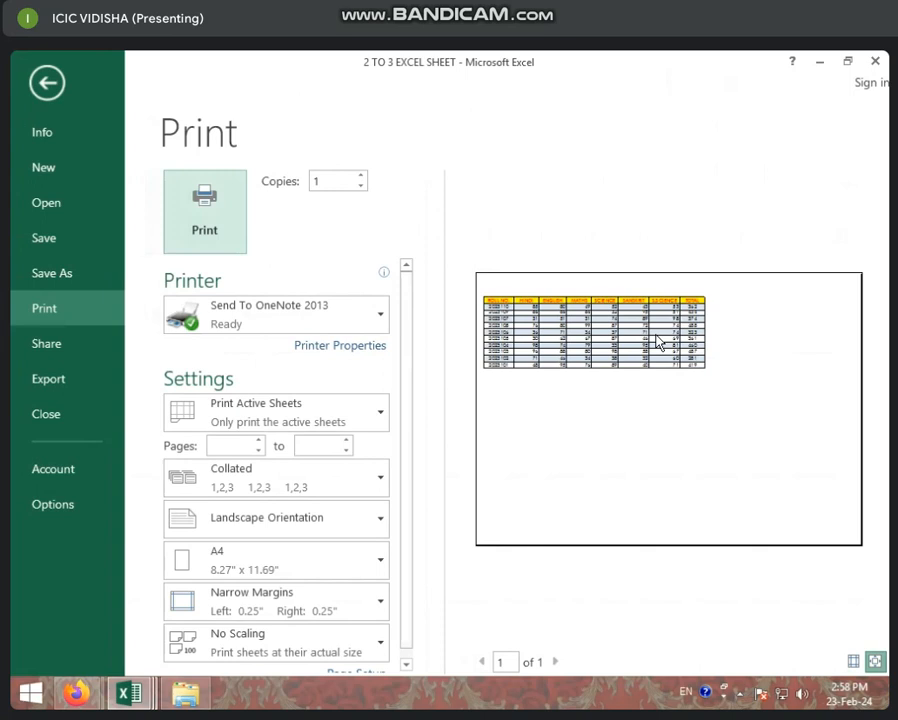
{"action": "mouse_move", "coordinate": [602, 672]}
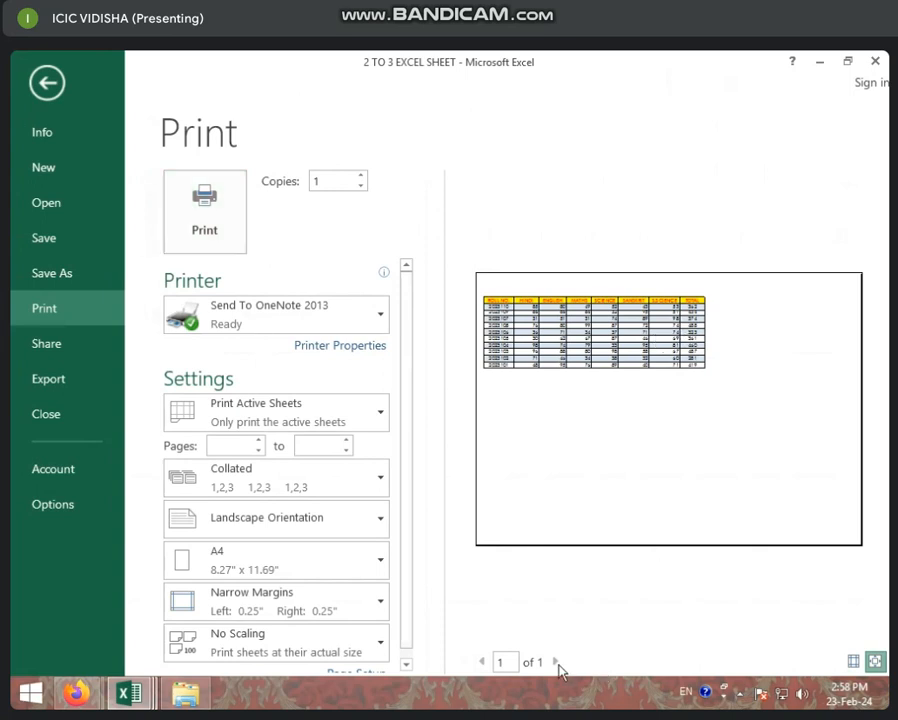
{"action": "mouse_move", "coordinate": [276, 412]}
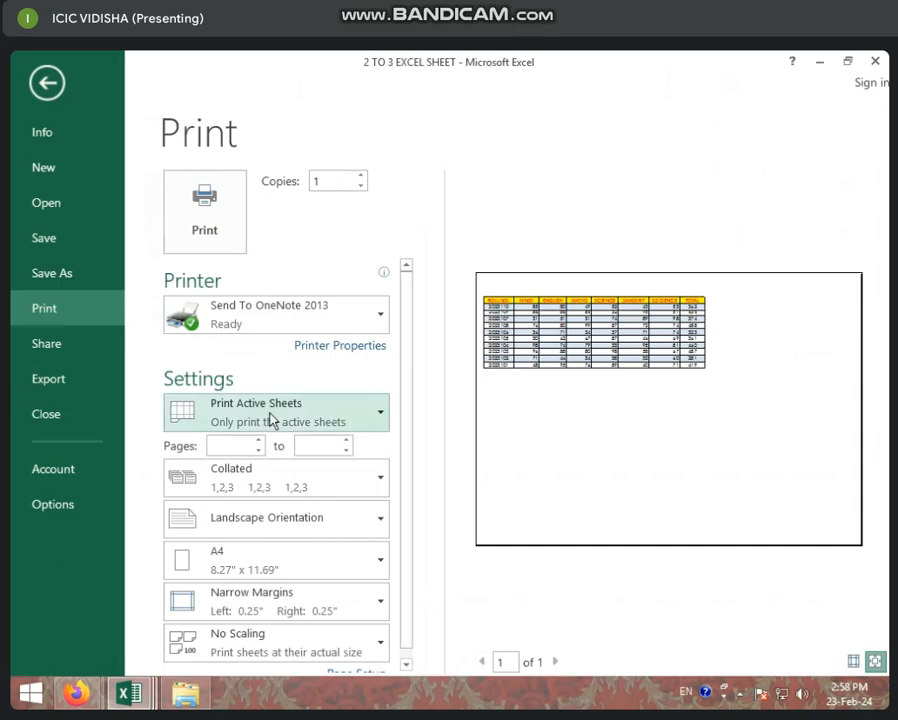
{"action": "left_click", "coordinate": [46, 82]}
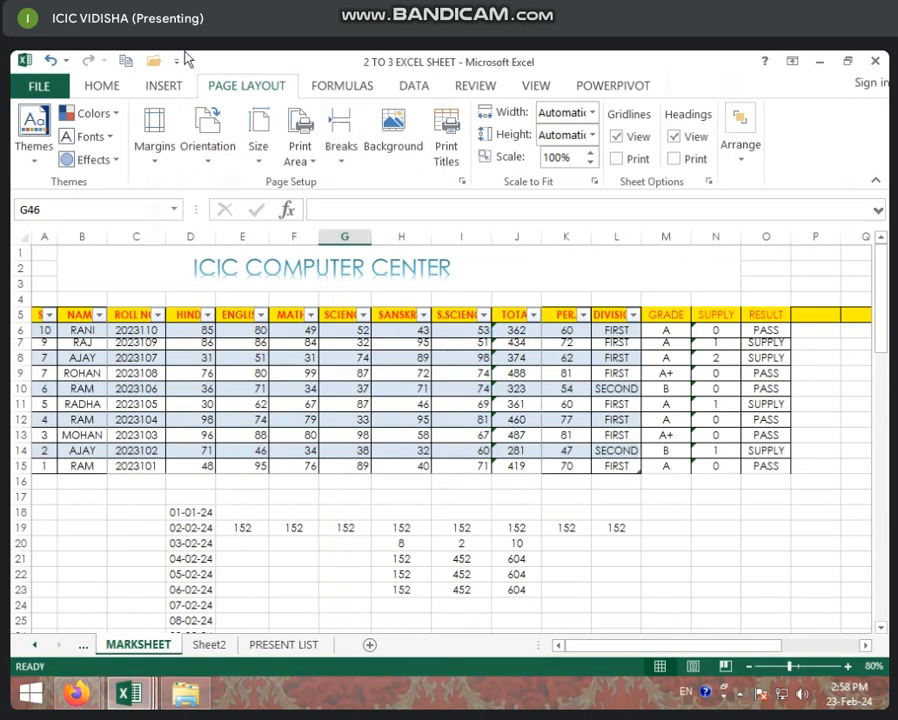
{"action": "left_click", "coordinate": [300, 130]}
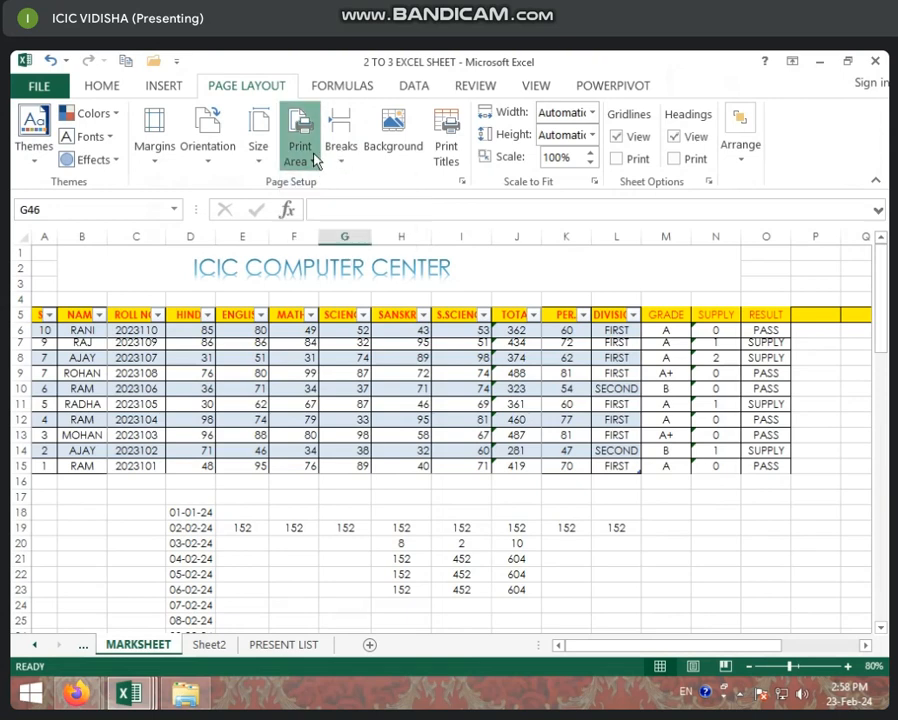
Set J6:K15 (total and percentage columns) as the print area and check the 1-page preview
{"action": "left_click", "coordinate": [300, 136]}
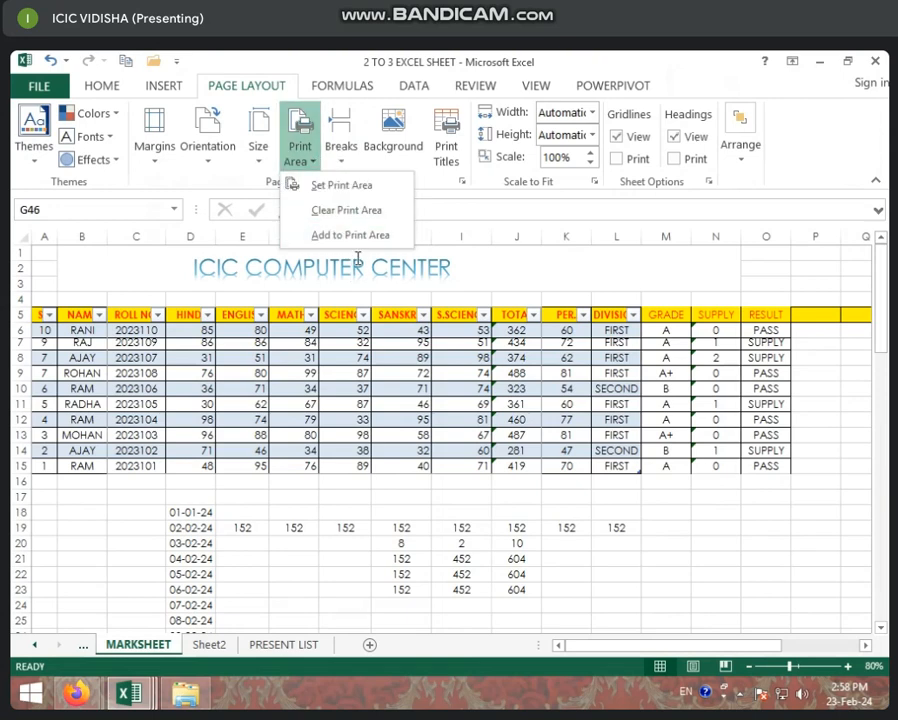
{"action": "mouse_move", "coordinate": [340, 184]}
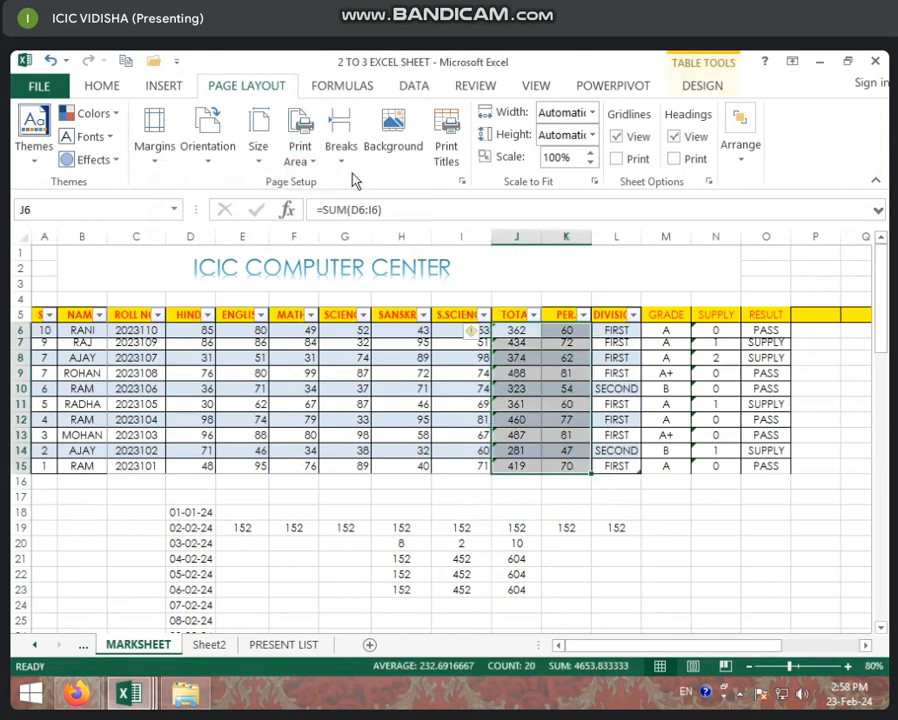
{"action": "left_click", "coordinate": [300, 130]}
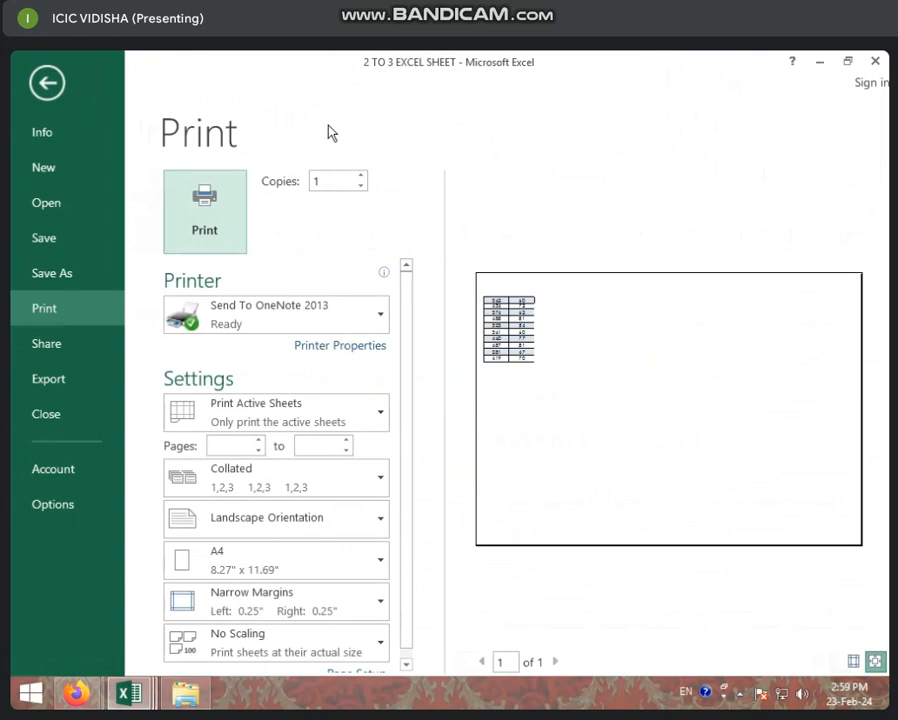
{"action": "left_click", "coordinate": [46, 82]}
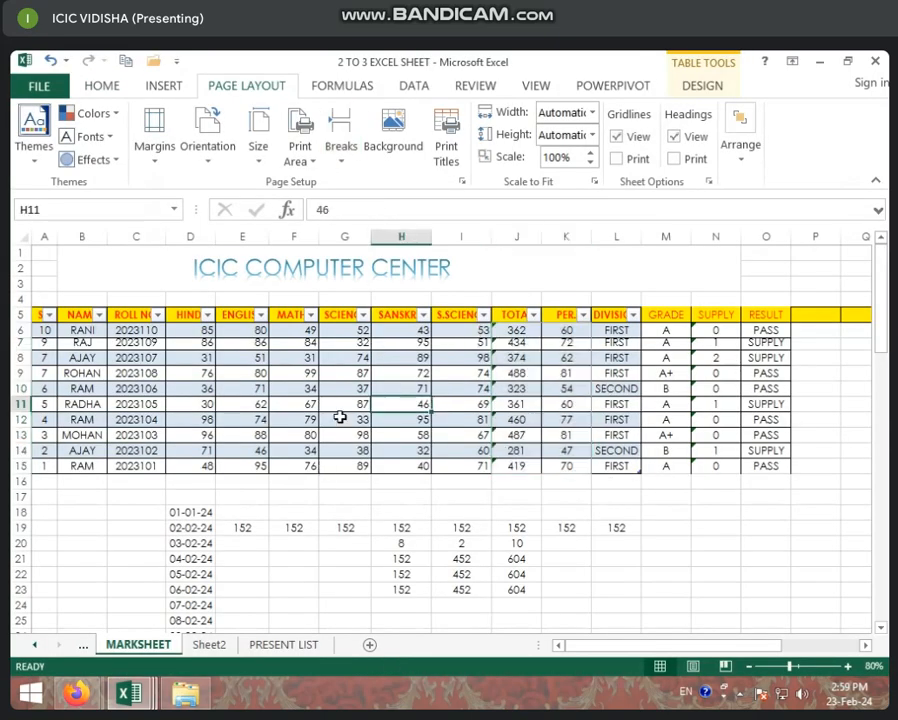
Clear the print area and confirm the whole marksheet previews across 4 pages
{"action": "left_click", "coordinate": [300, 130]}
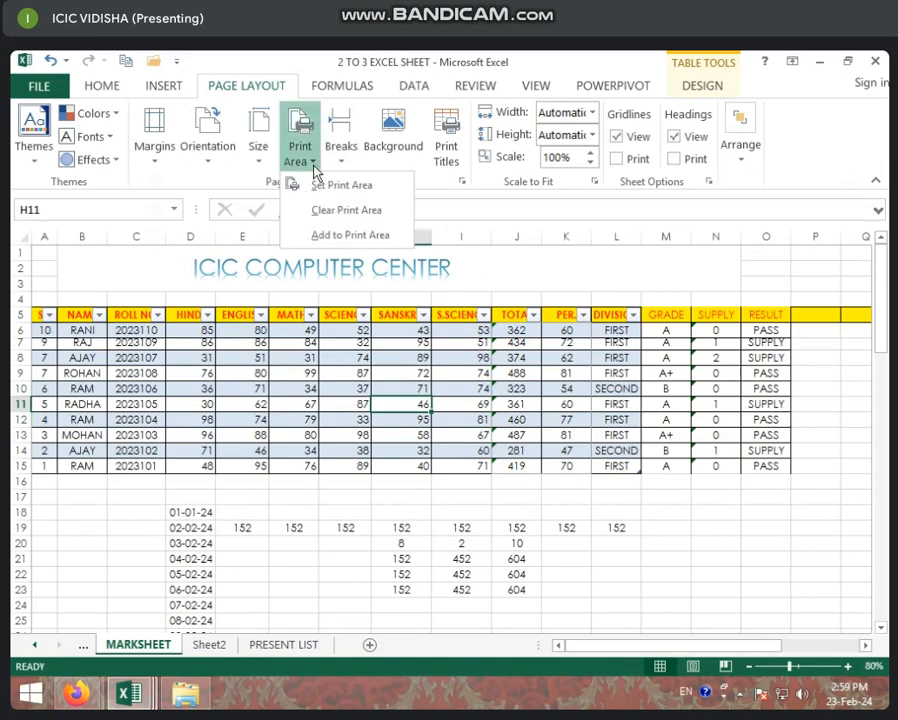
{"action": "mouse_move", "coordinate": [346, 210]}
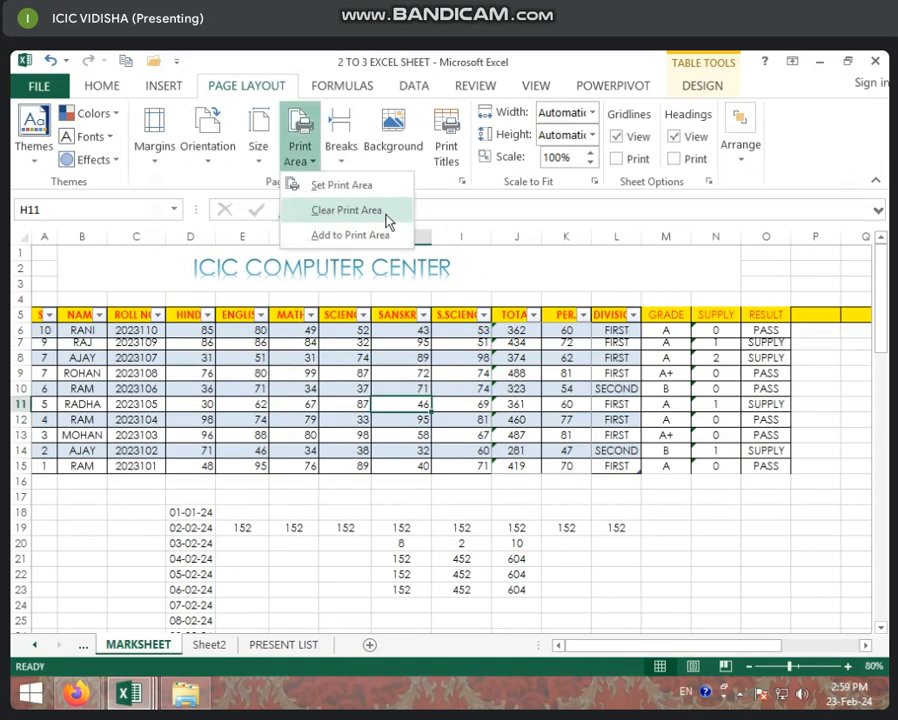
{"action": "left_click", "coordinate": [344, 210]}
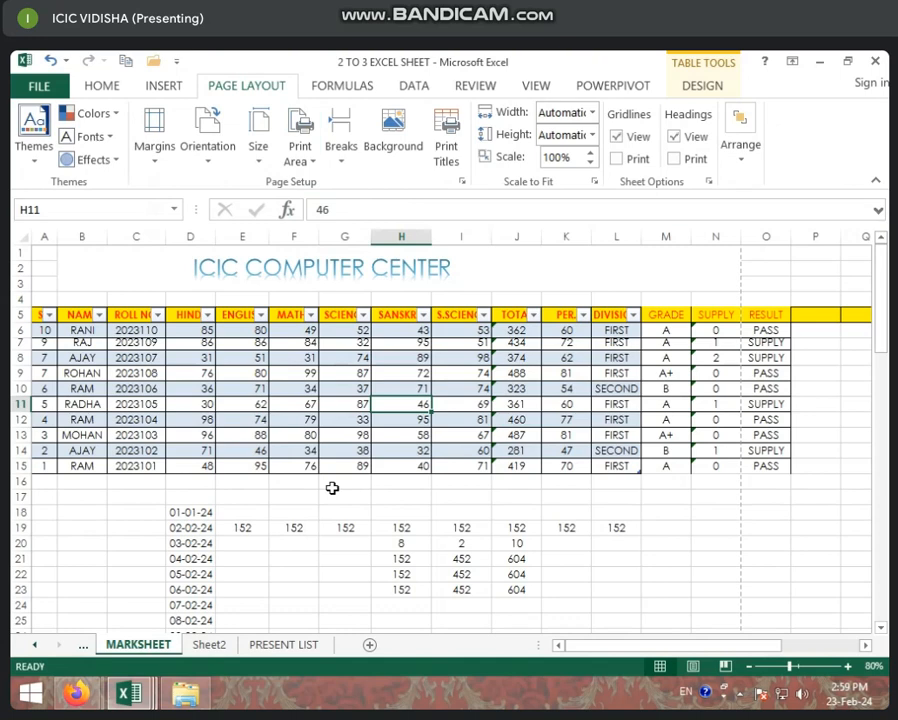
{"action": "left_click", "coordinate": [40, 86]}
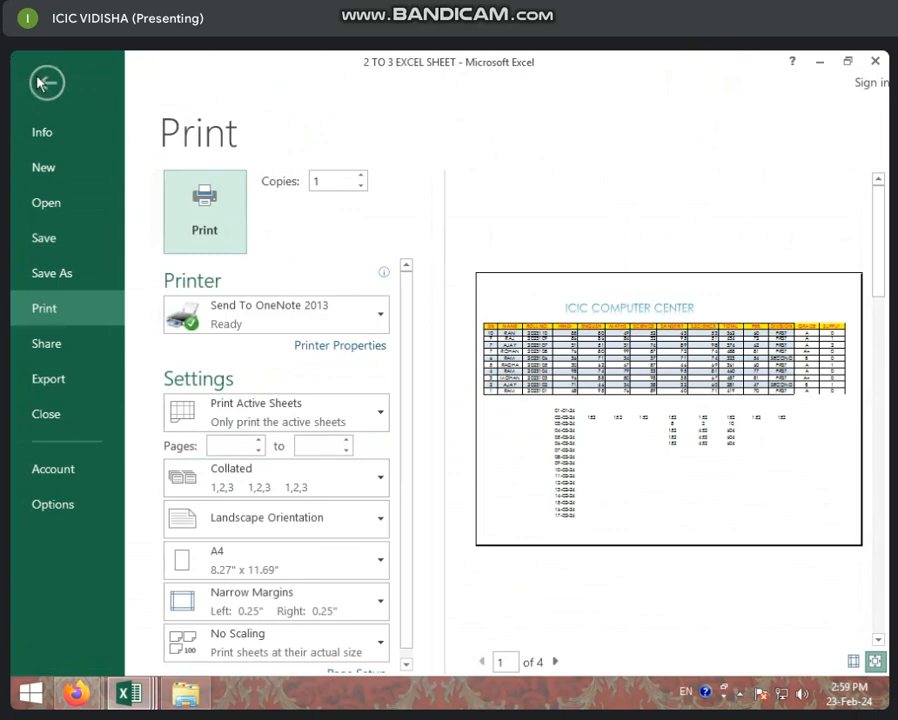
{"action": "left_click", "coordinate": [46, 82]}
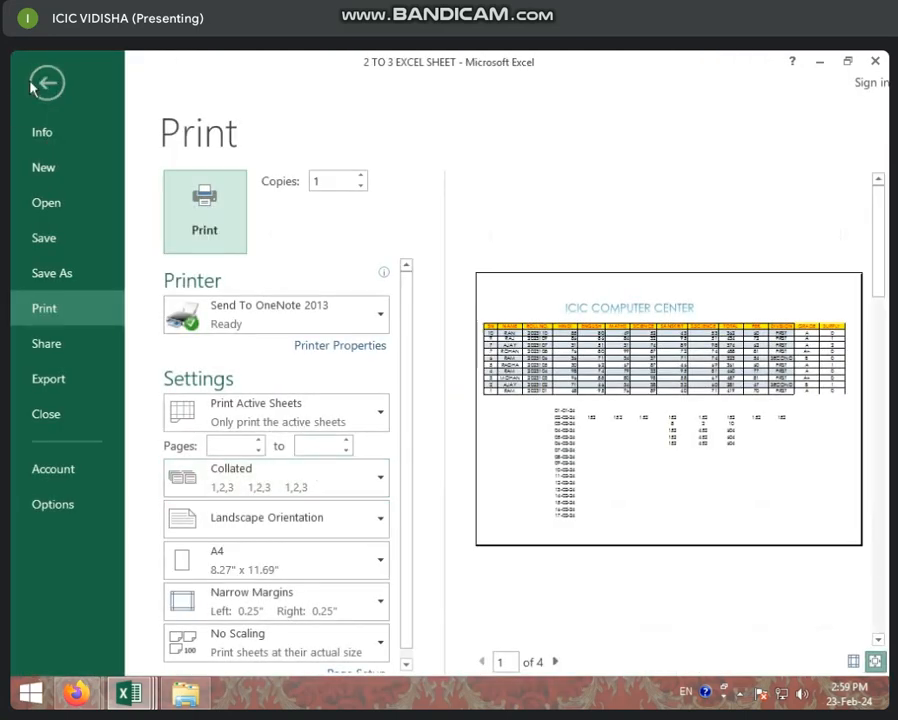
{"action": "left_click", "coordinate": [46, 82]}
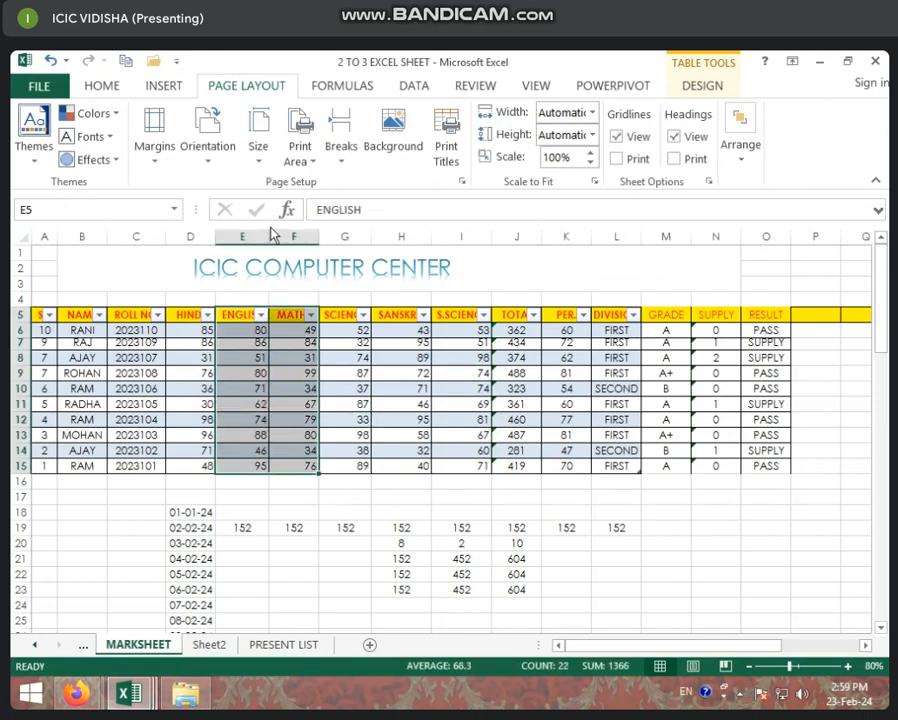
{"action": "left_click", "coordinate": [300, 136]}
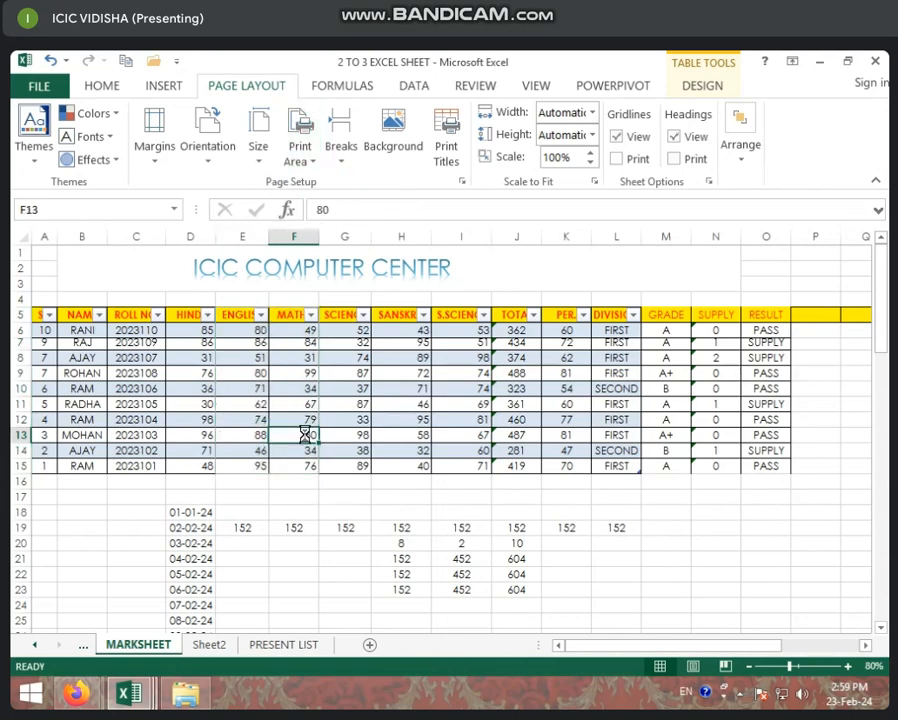
{"action": "left_click", "coordinate": [40, 84]}
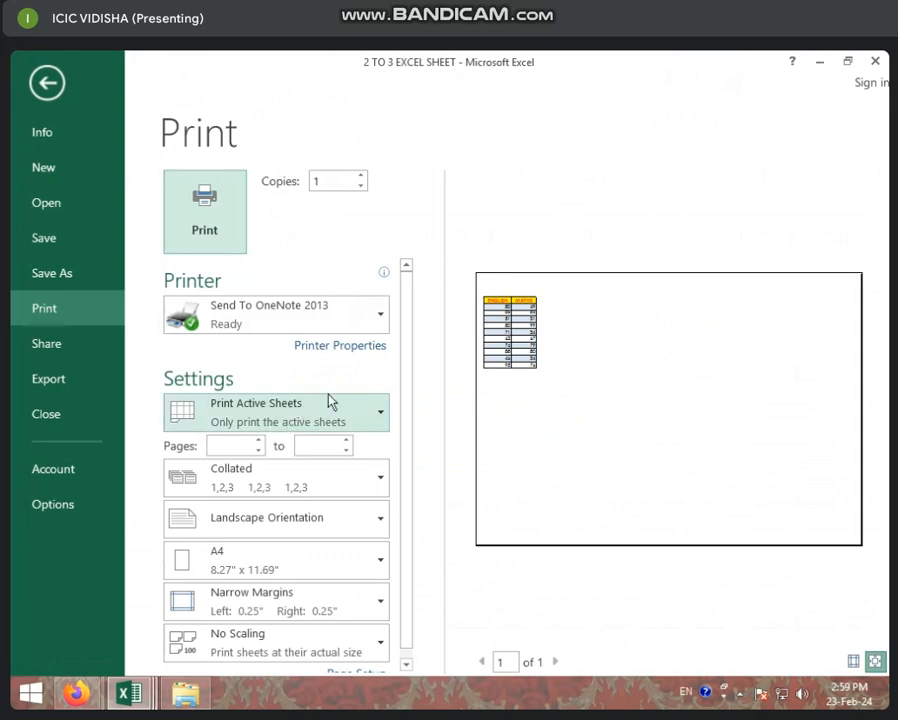
{"action": "left_click", "coordinate": [46, 82]}
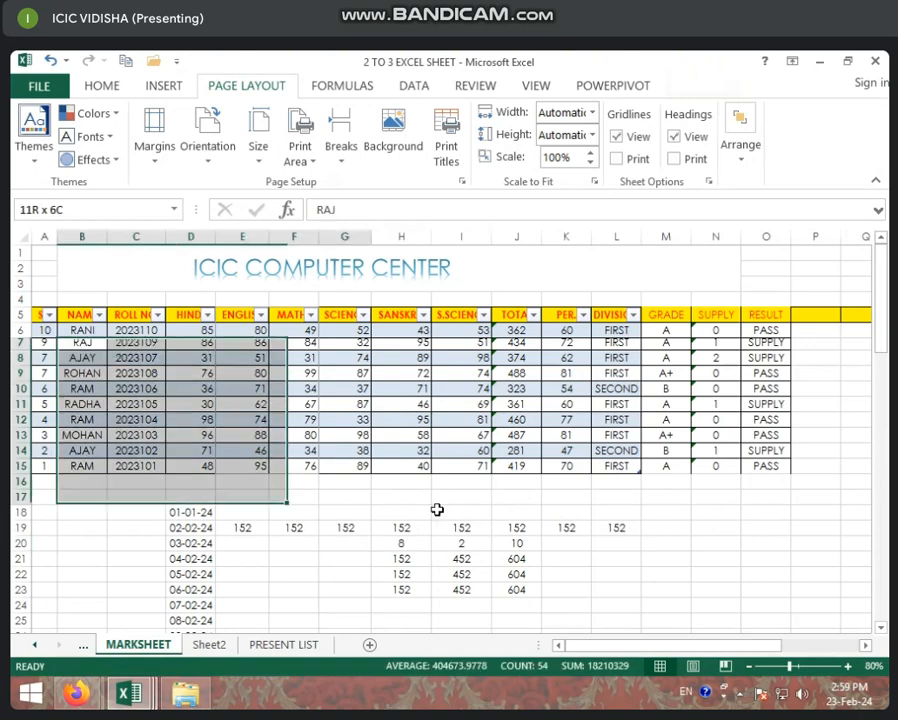
{"action": "left_click", "coordinate": [38, 84]}
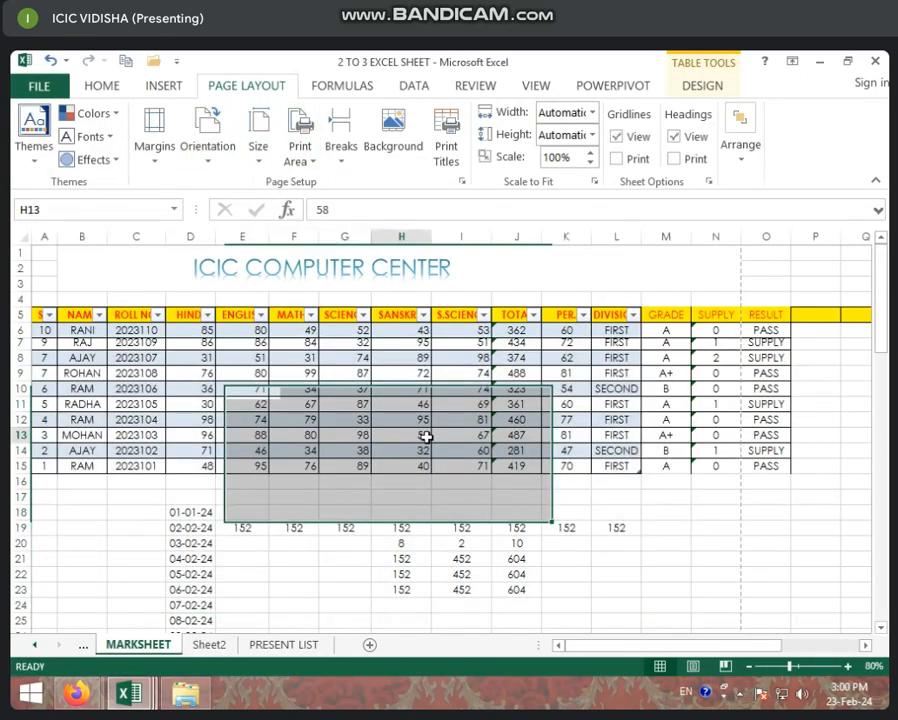
{"action": "left_click", "coordinate": [40, 84]}
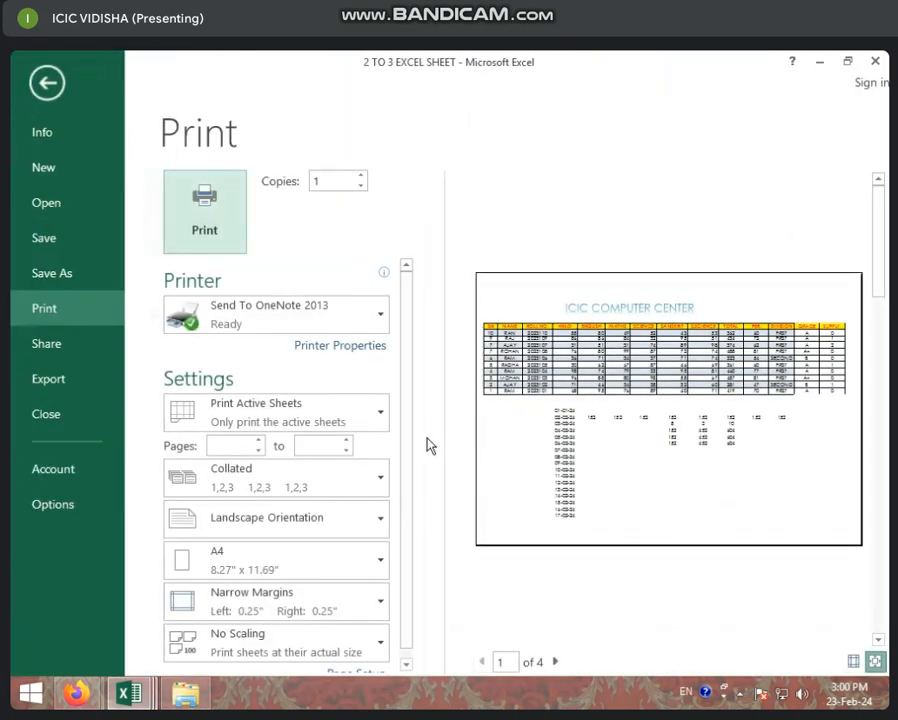
{"action": "mouse_move", "coordinate": [46, 84]}
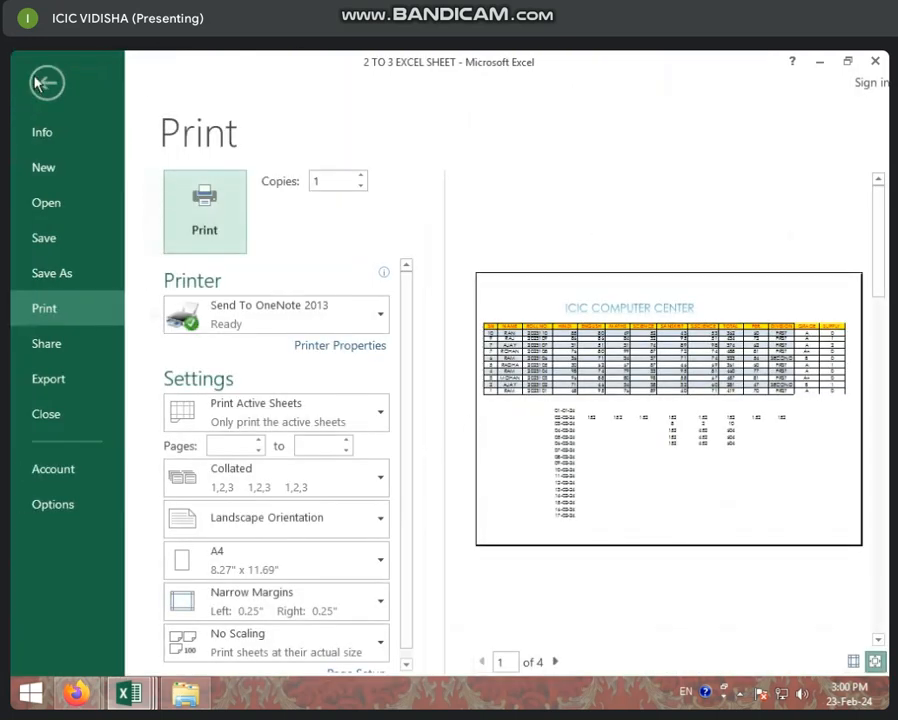
{"action": "left_click", "coordinate": [46, 82]}
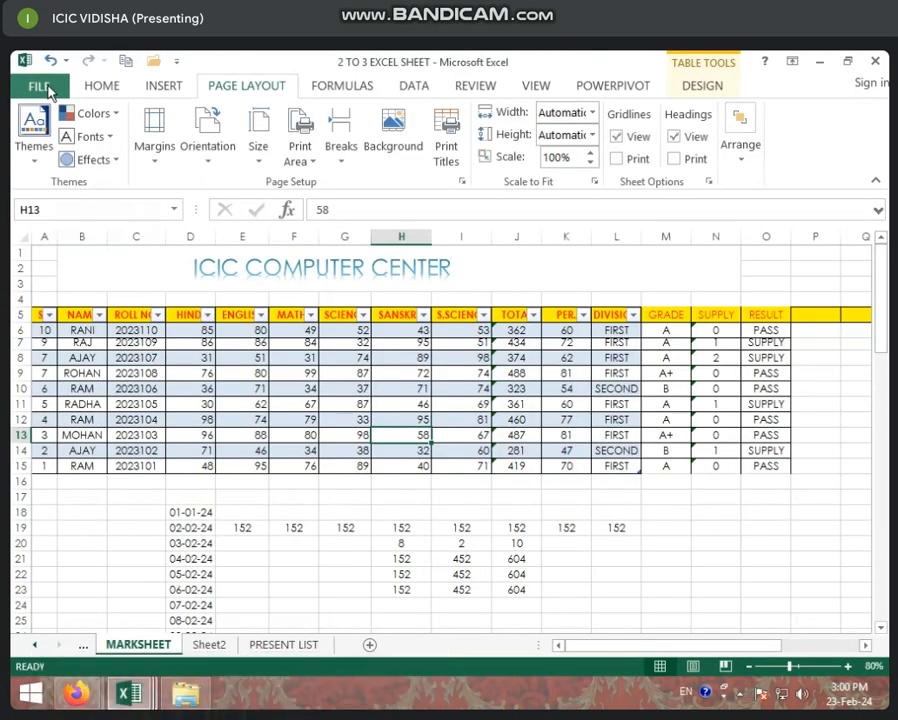